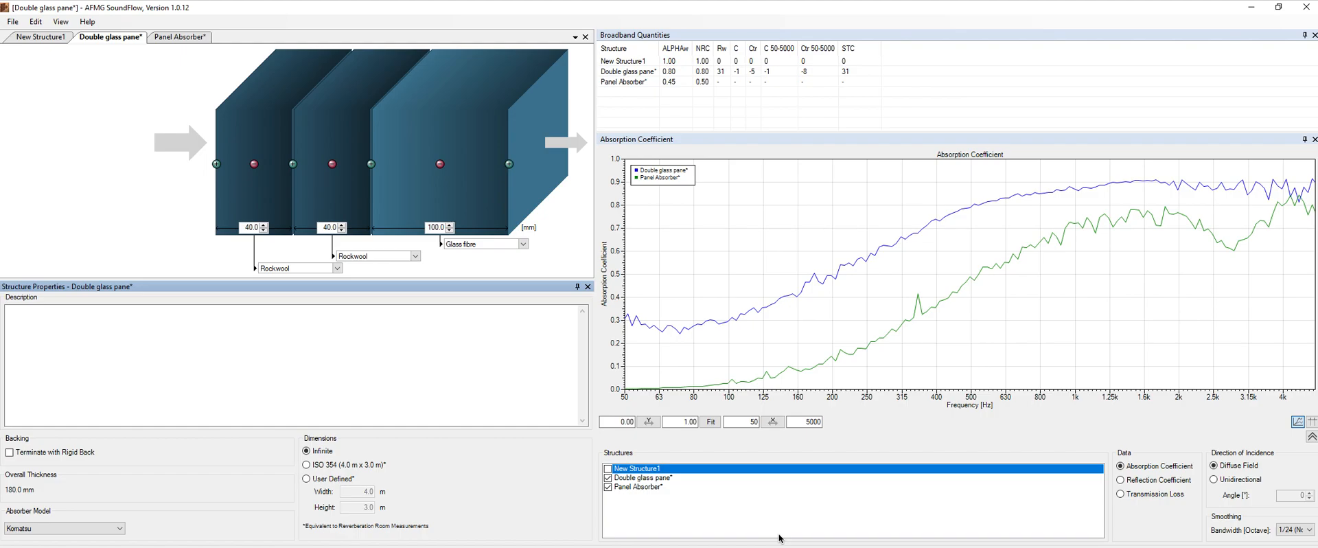
mouse_move(132, 75)
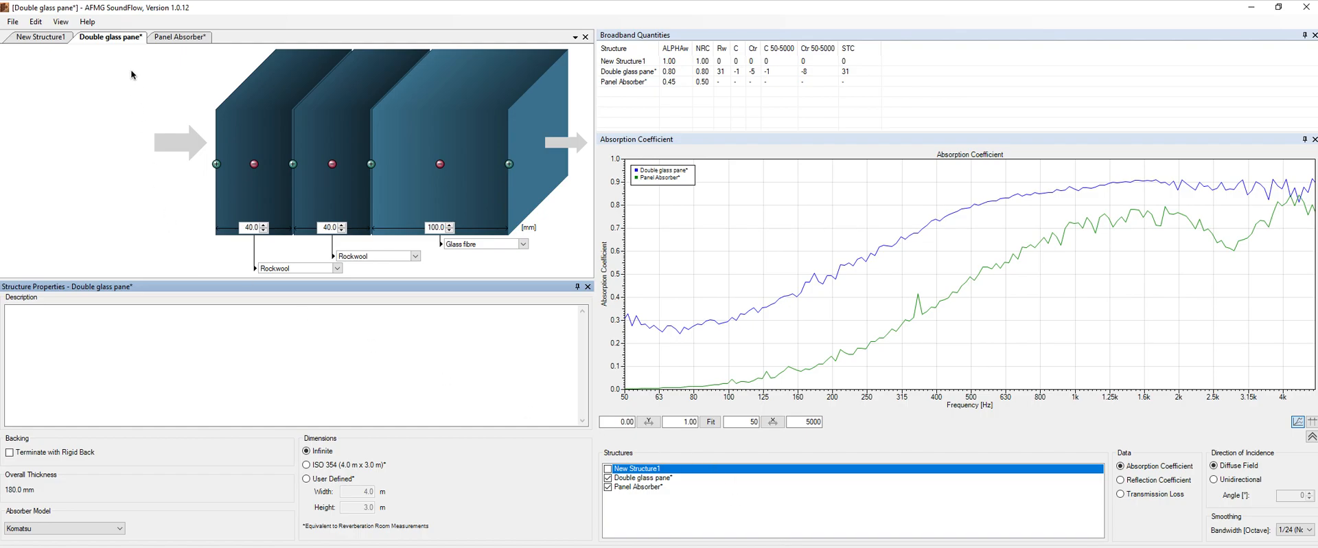
mouse_move(207, 203)
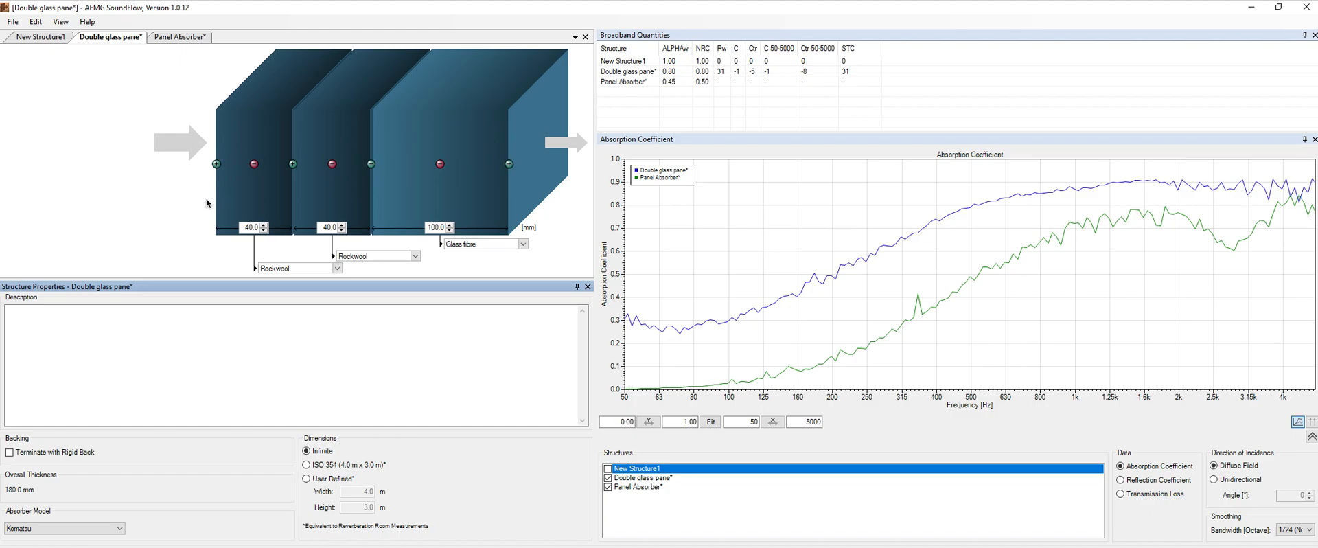
mouse_move(528, 49)
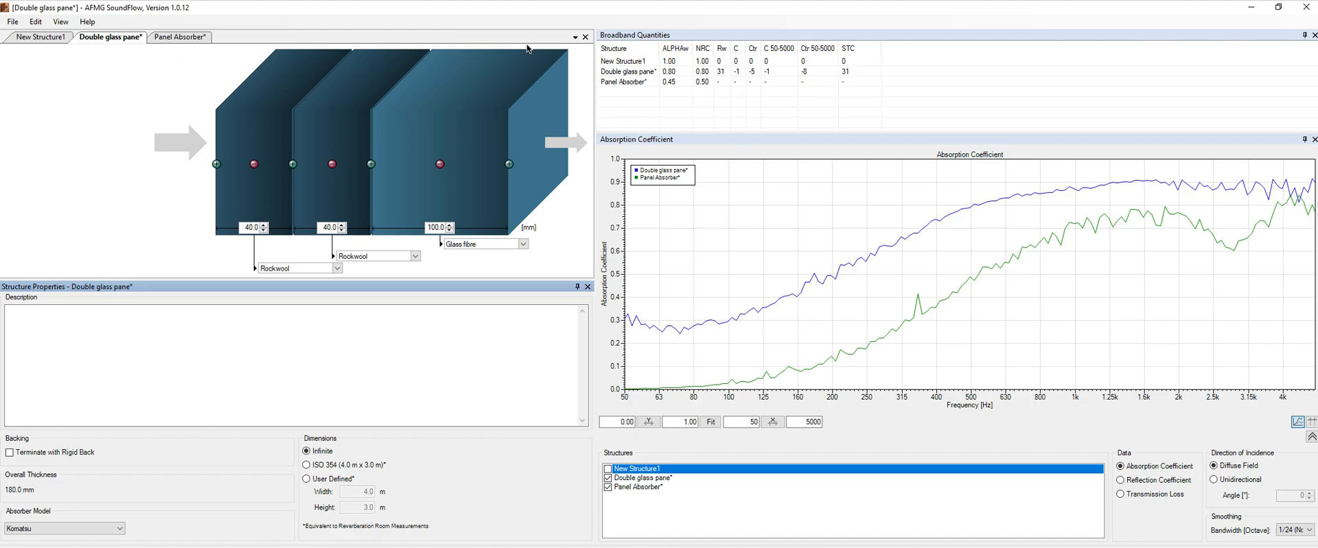
mouse_move(507, 138)
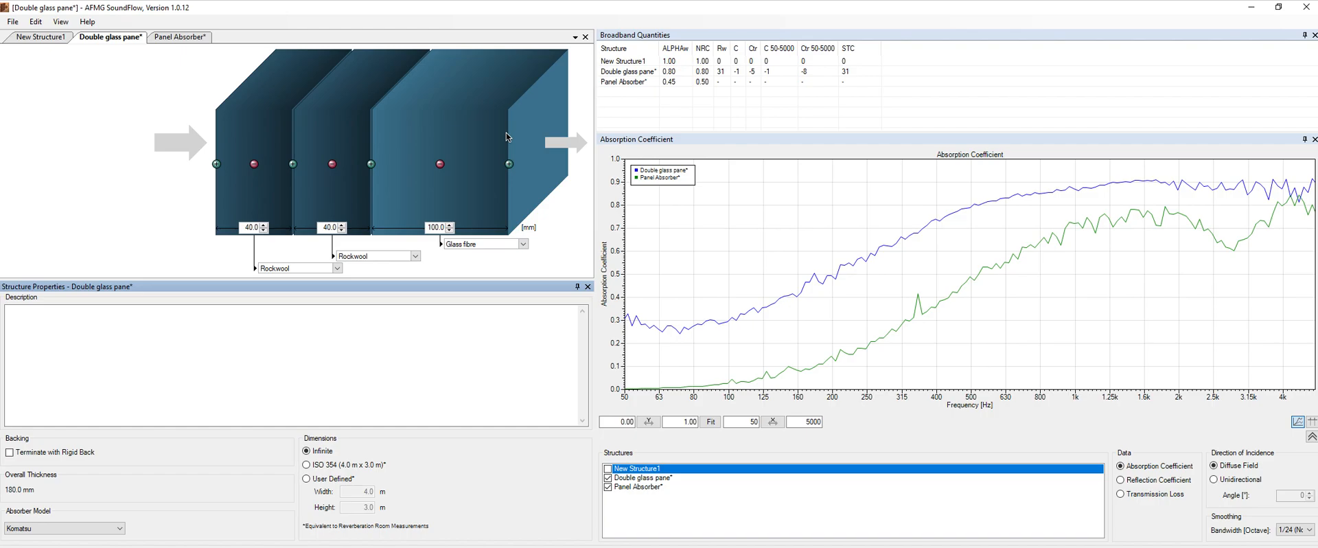
mouse_move(86, 293)
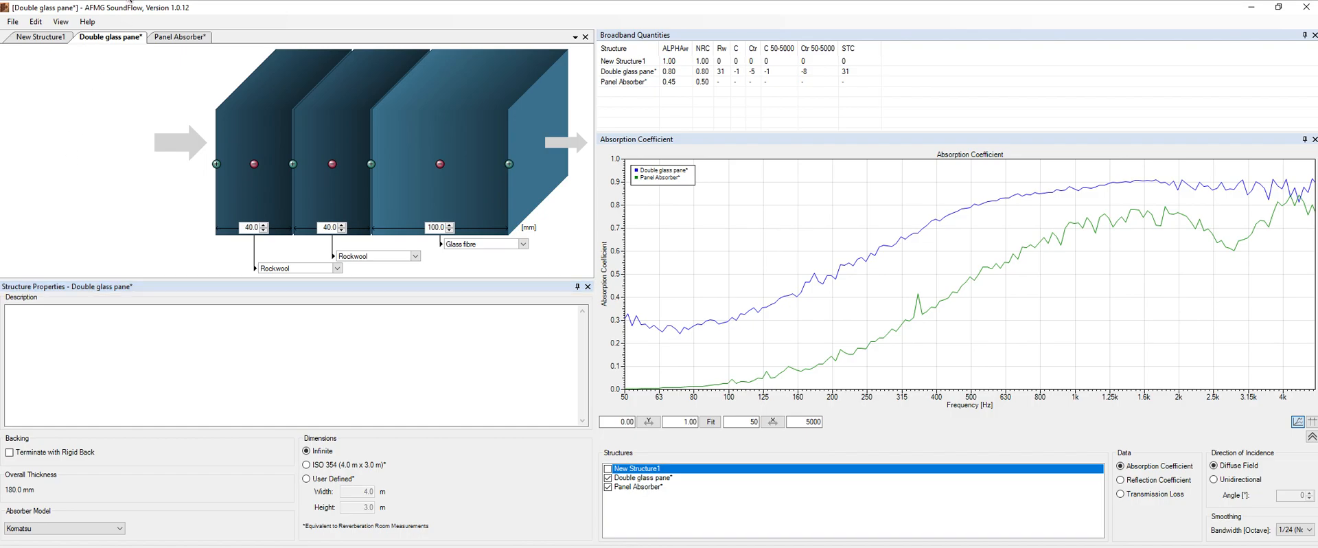
mouse_move(35, 21)
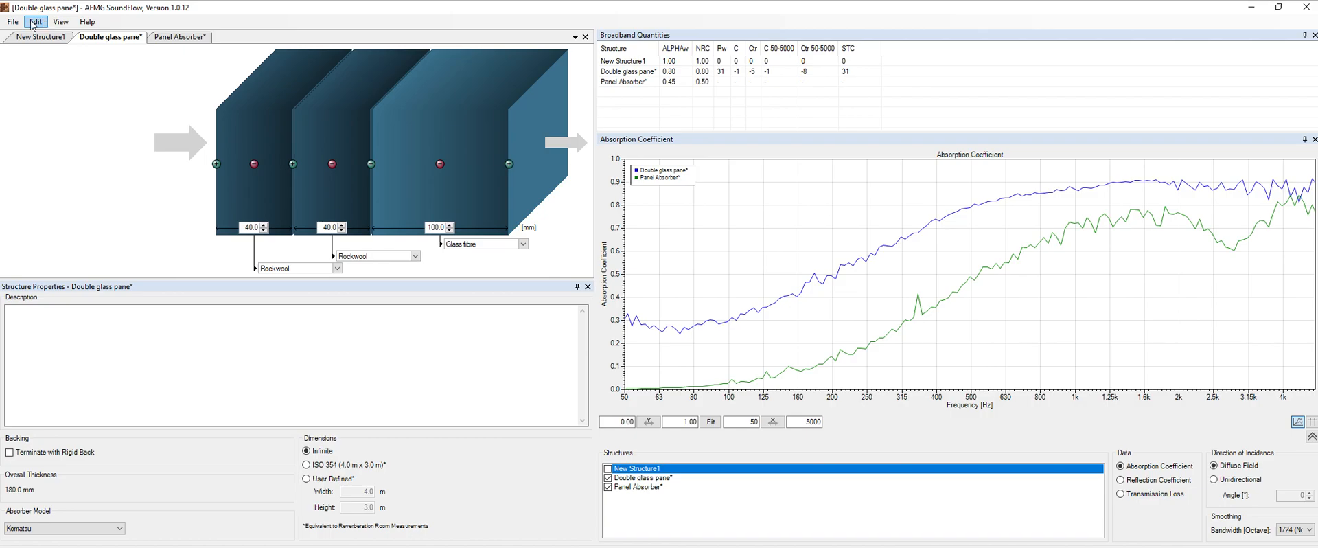
Show the second Rockwool layer's properties, with flow resistivity 45.0 and density 75.0.
click(12, 21)
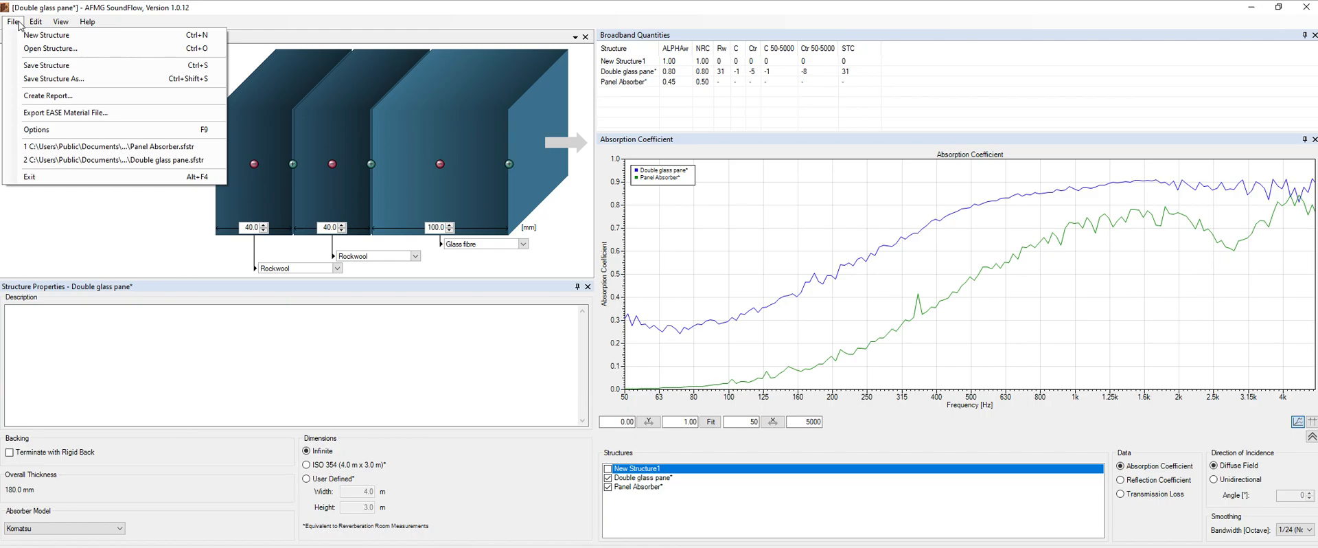
mouse_move(65, 112)
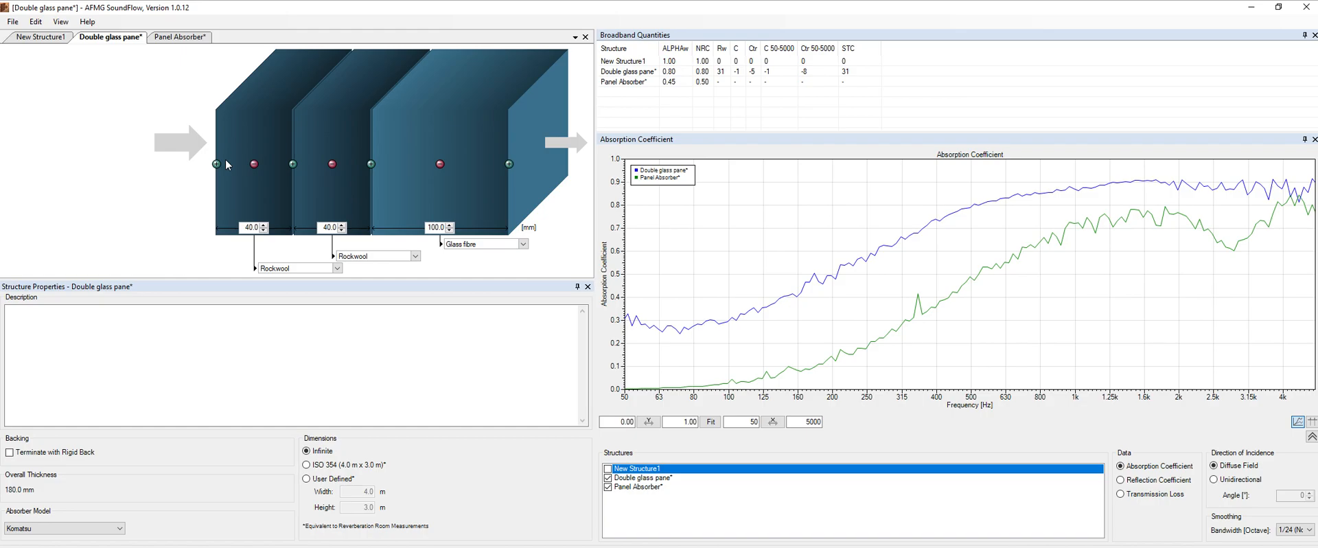
mouse_move(258, 177)
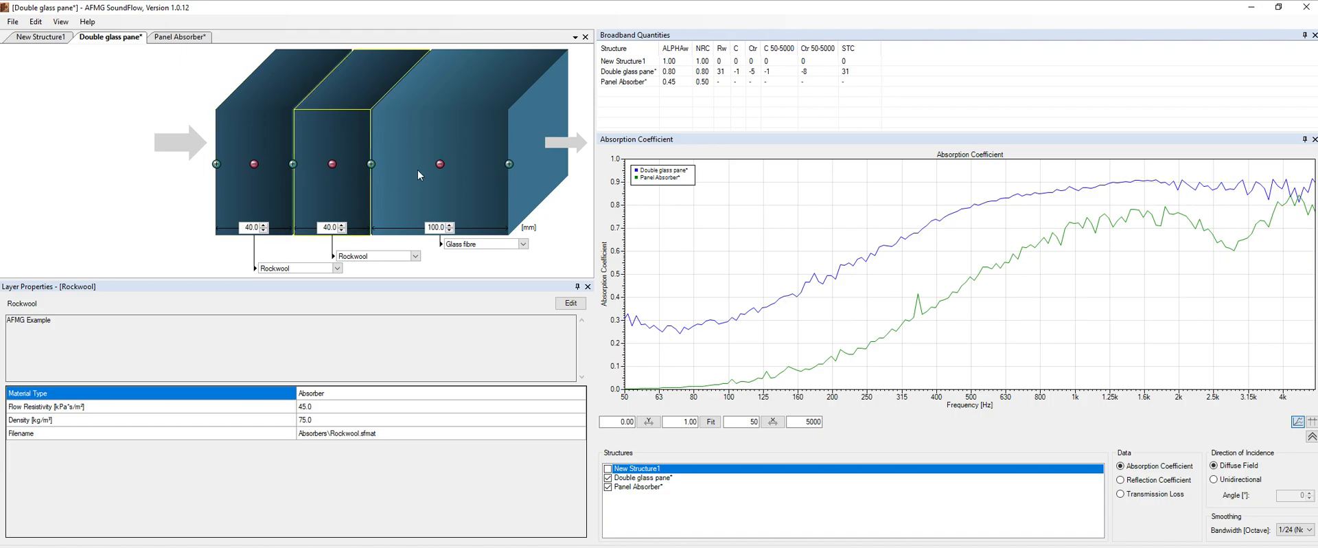
mouse_move(263, 195)
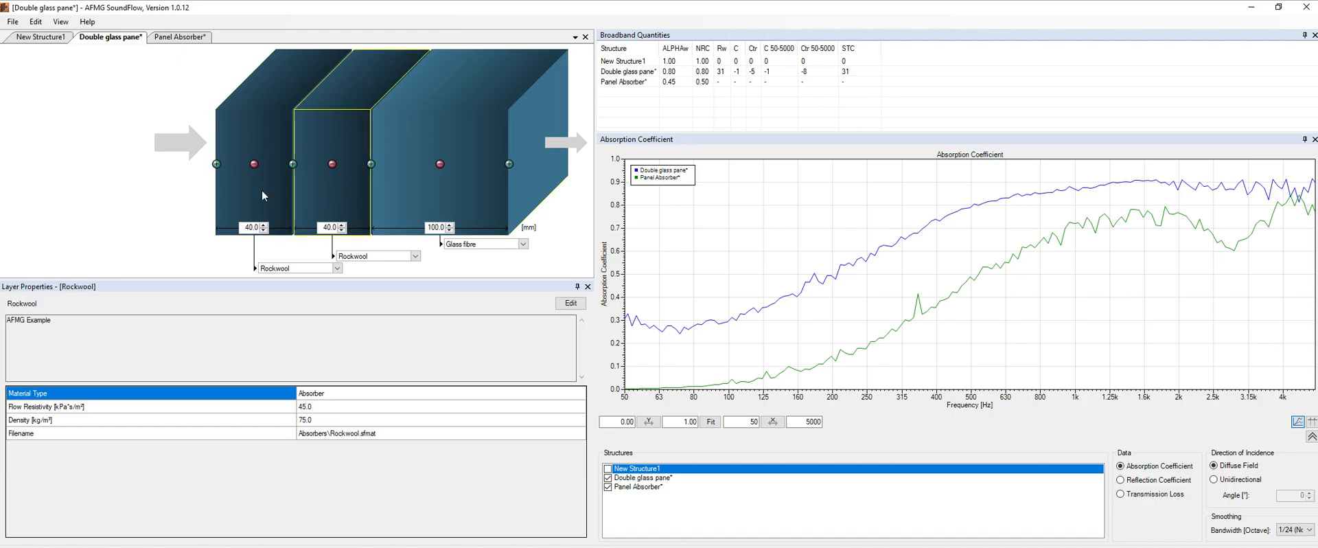
mouse_move(397, 182)
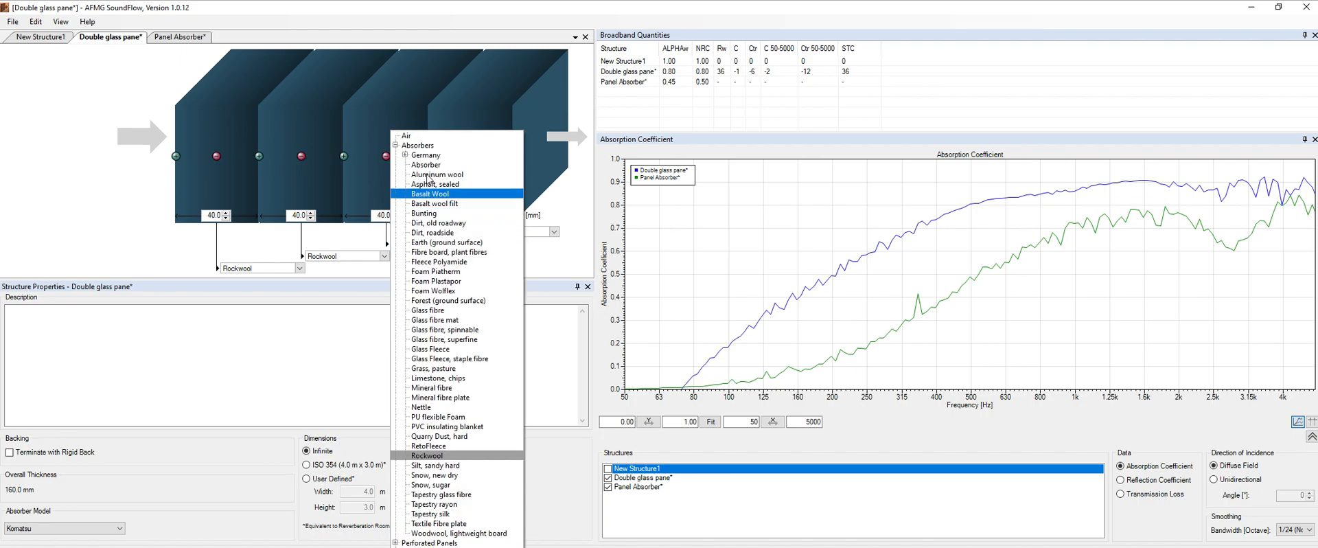
mouse_move(454, 300)
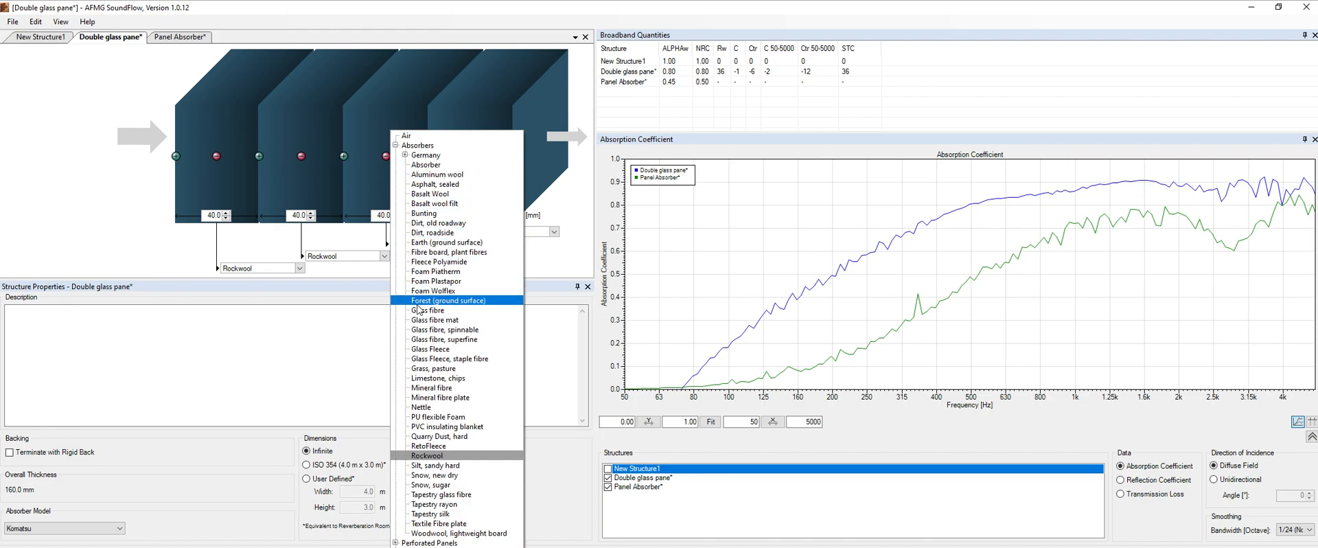
mouse_move(446, 339)
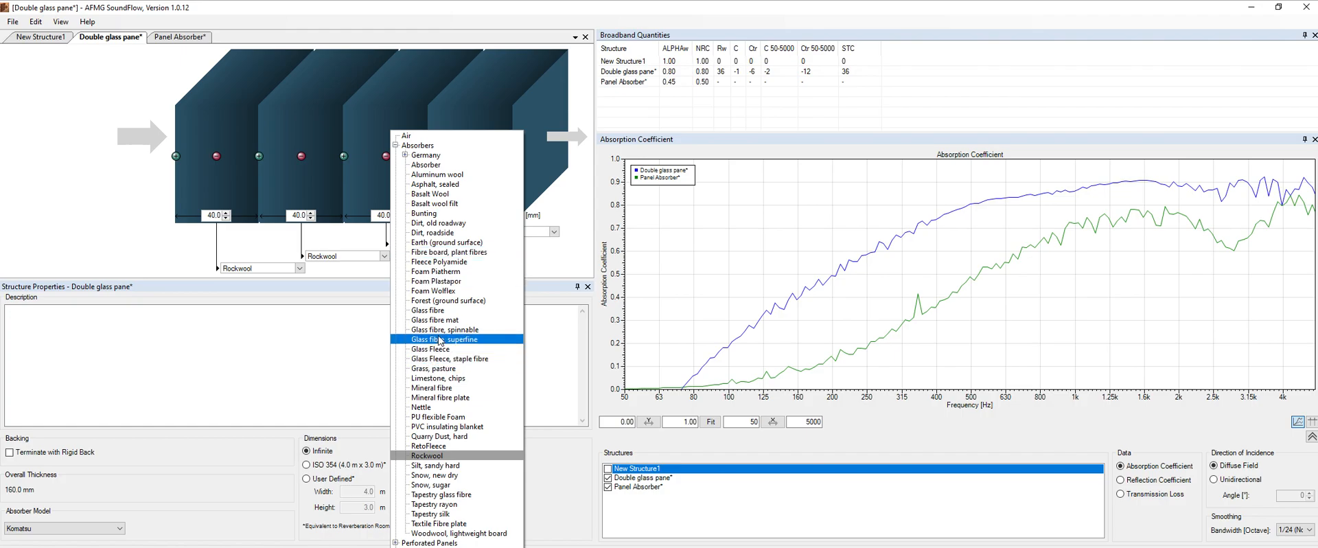
mouse_move(437, 261)
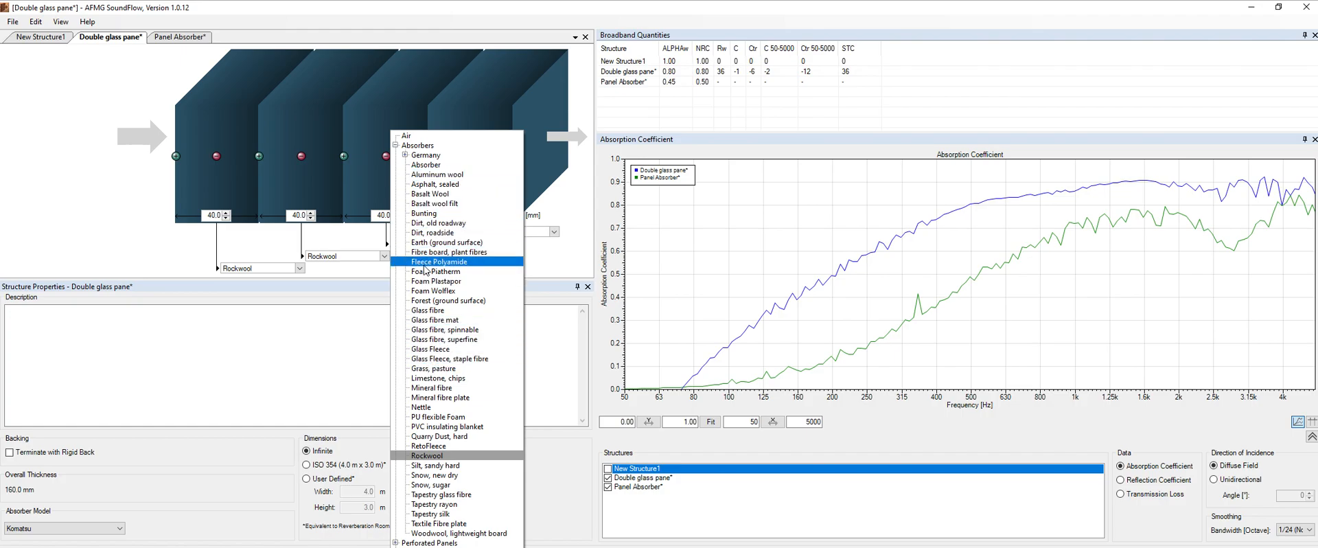
Collapse the Absorbers group in the third layer's material list.
click(418, 145)
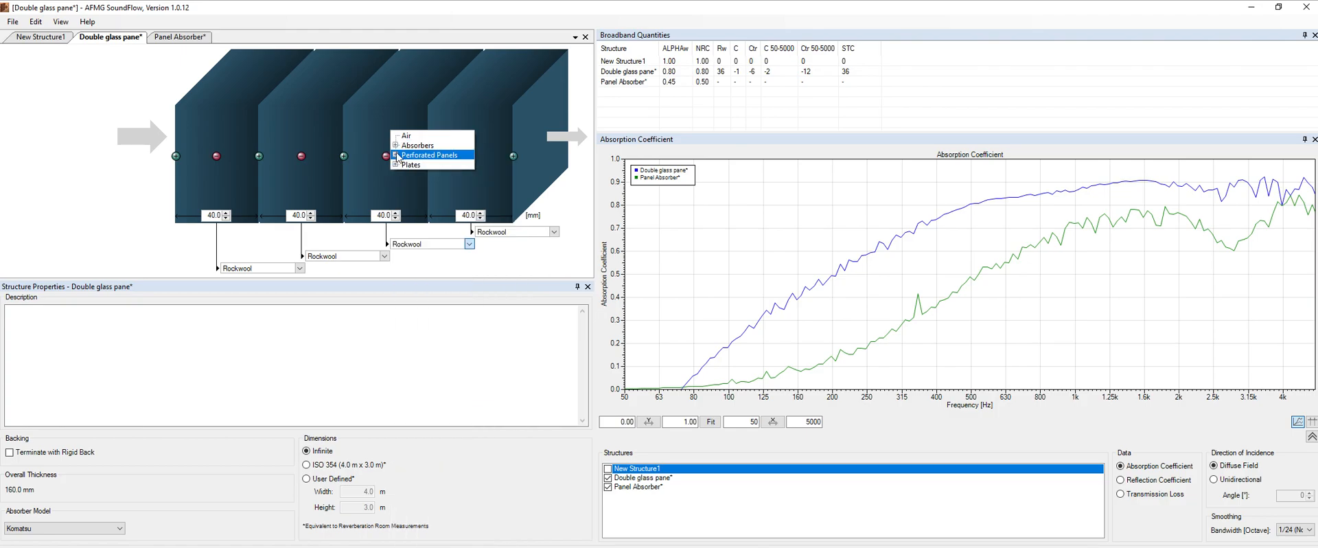
mouse_move(411, 164)
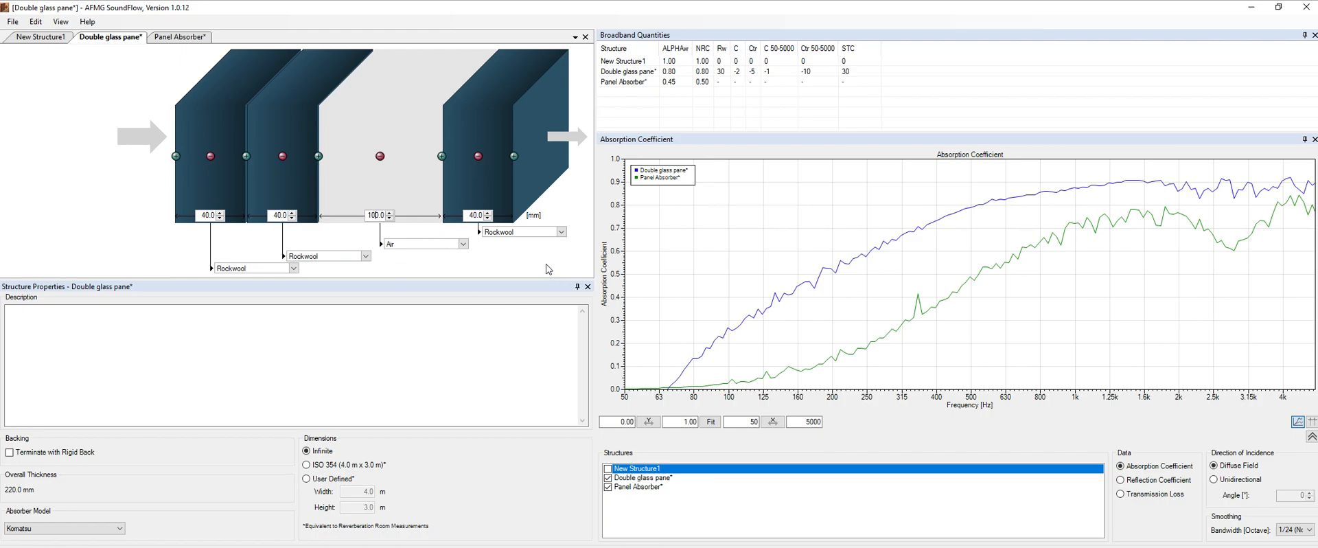
mouse_move(444, 267)
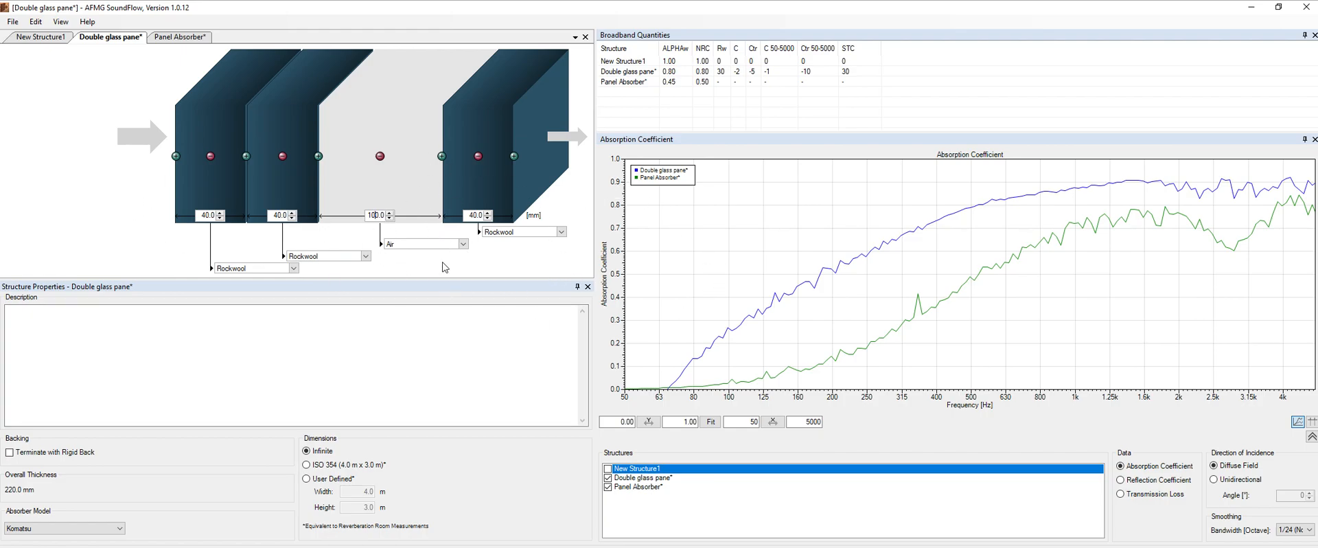
mouse_move(407, 175)
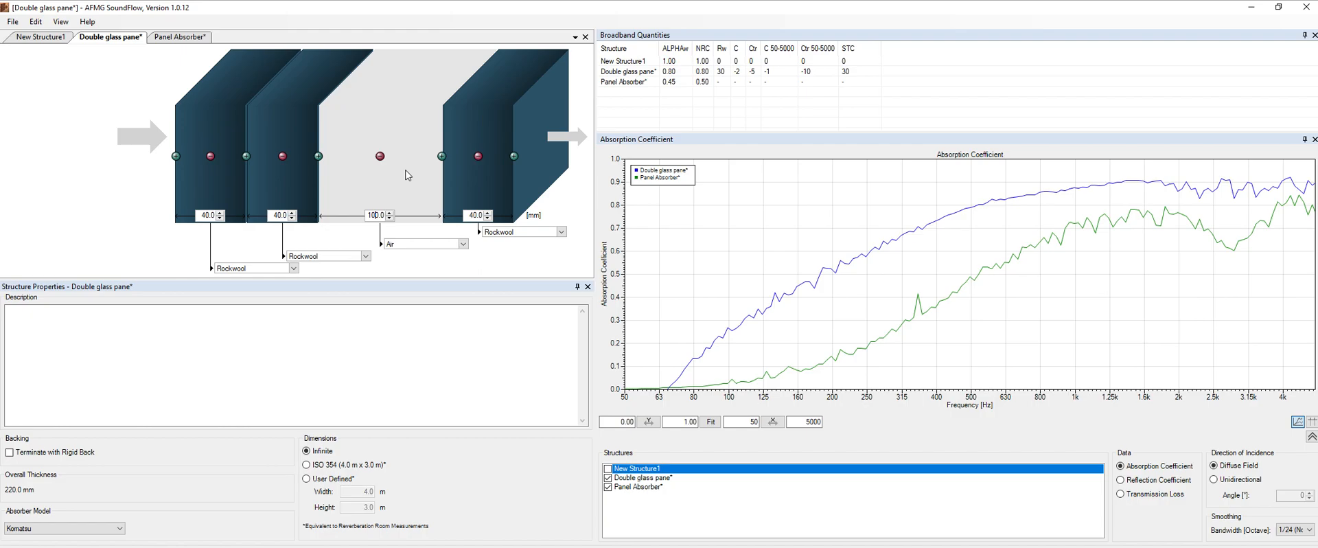
mouse_move(734, 128)
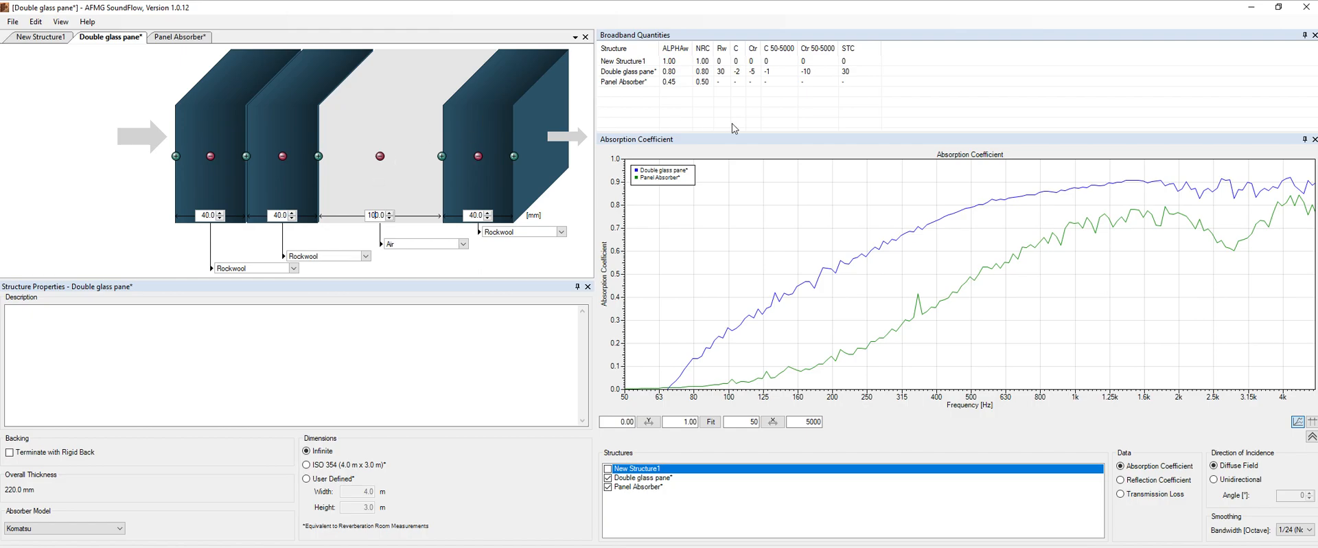
mouse_move(711, 76)
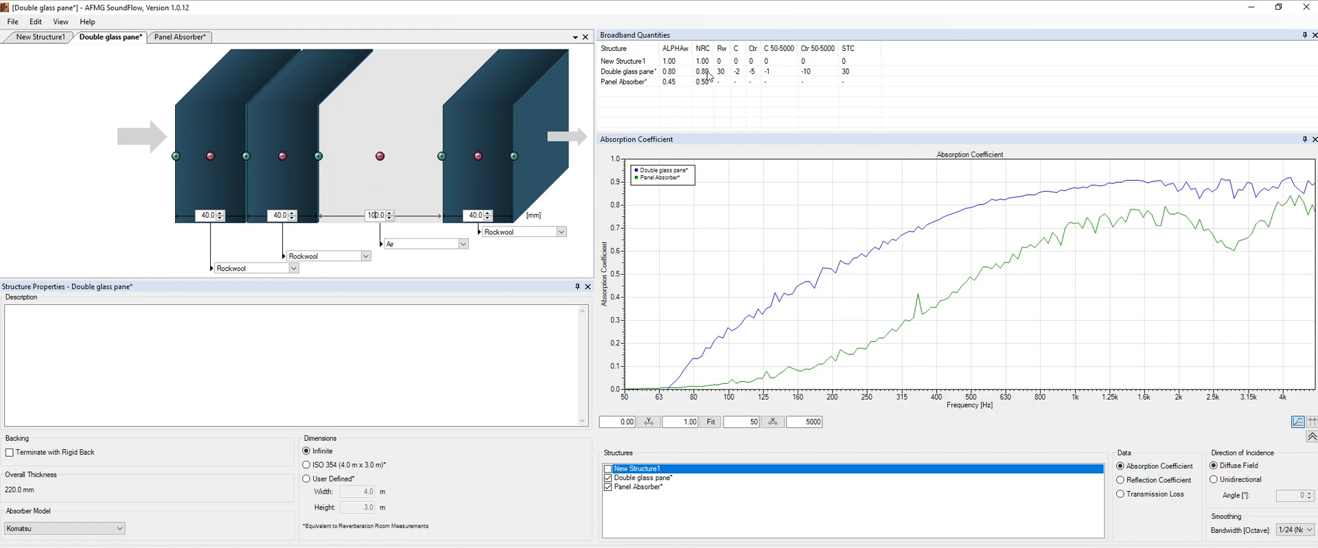
mouse_move(652, 49)
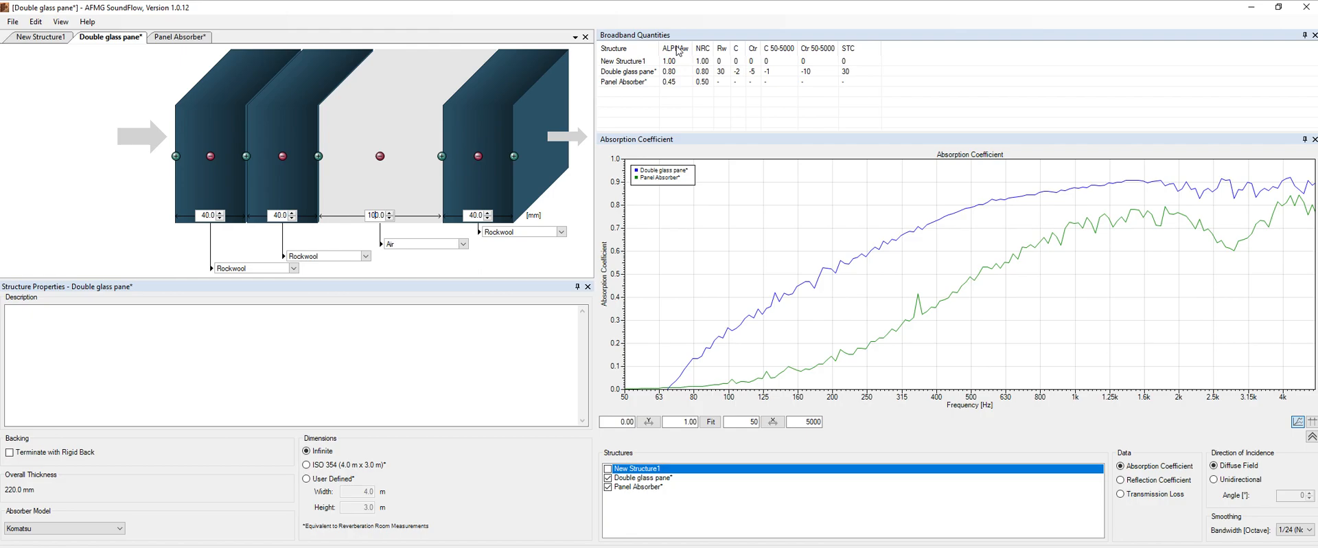
mouse_move(701, 63)
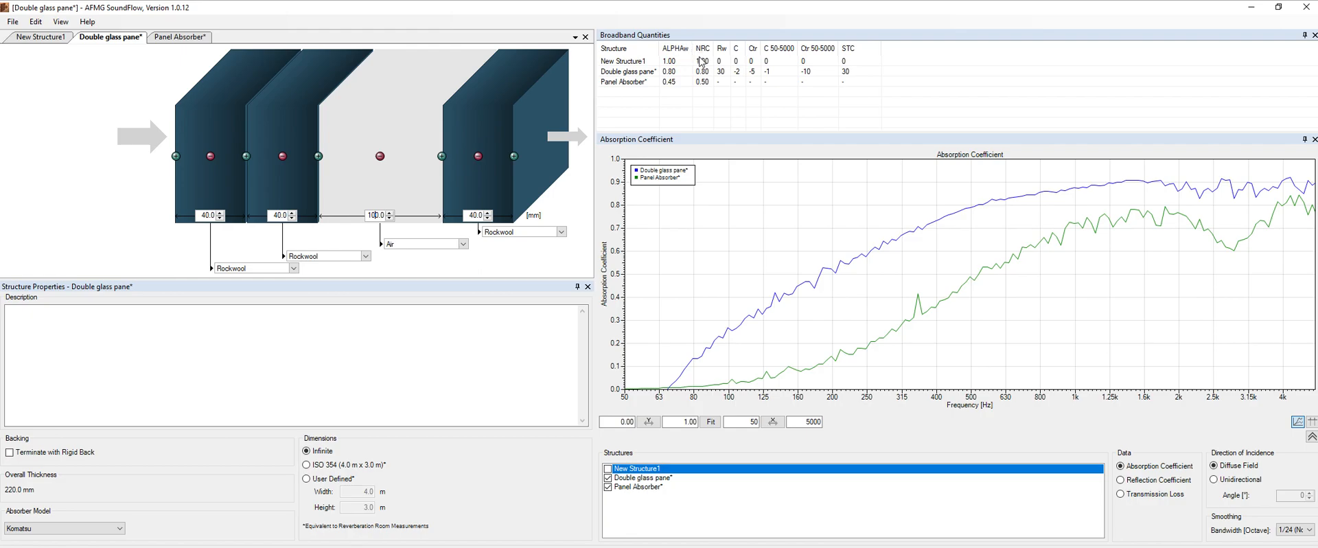
mouse_move(714, 70)
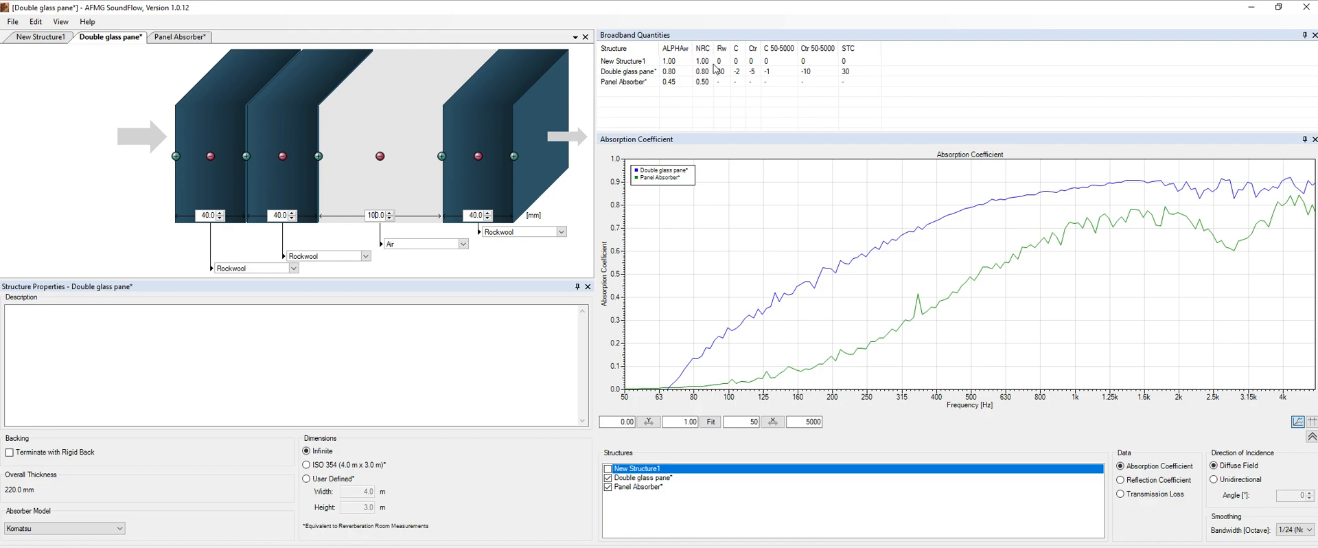
mouse_move(719, 61)
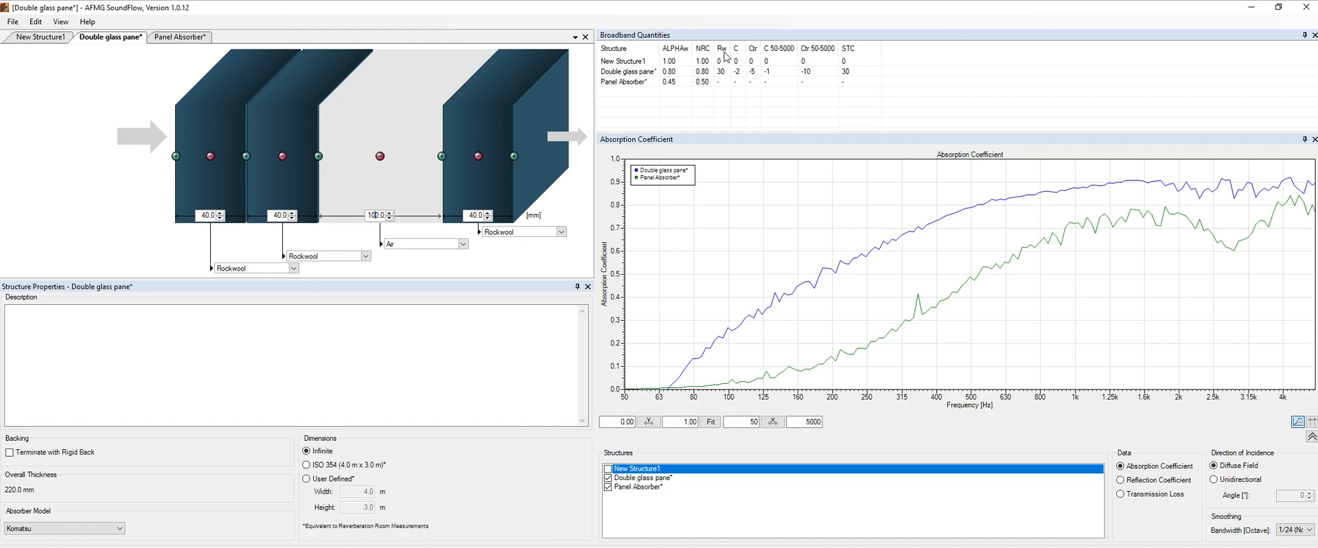
mouse_move(754, 62)
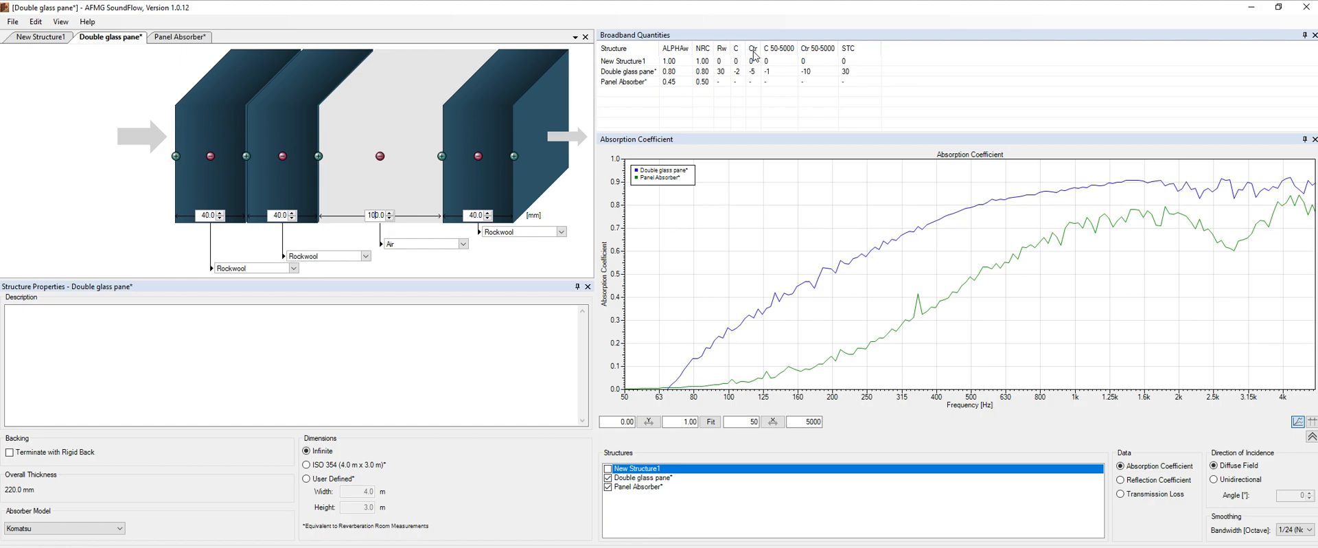
mouse_move(866, 64)
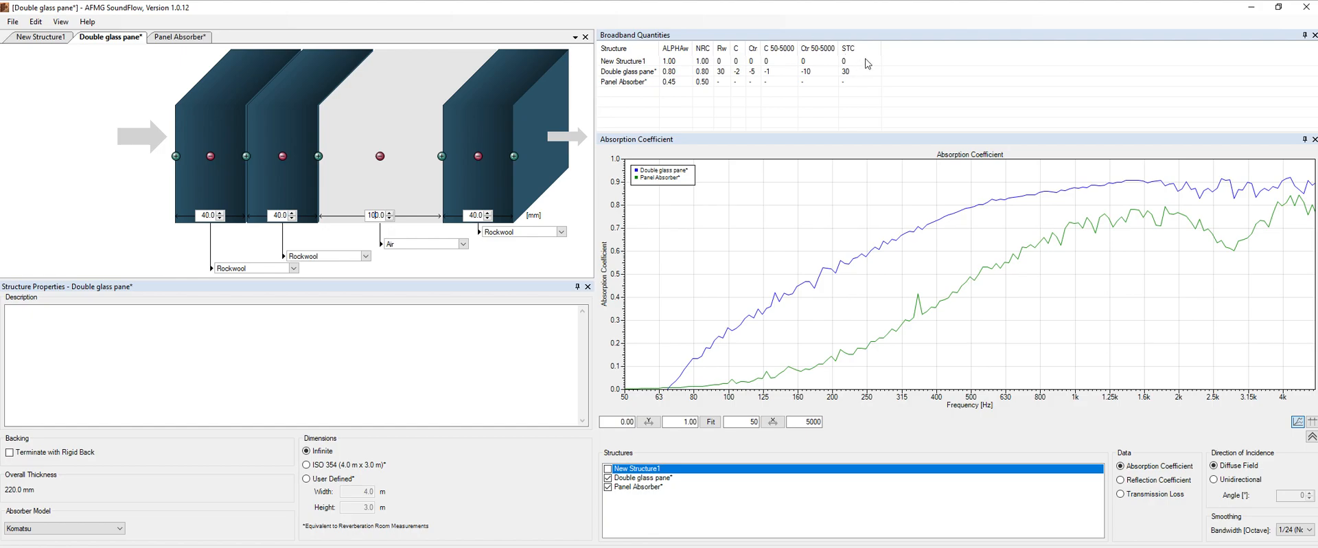
mouse_move(843, 72)
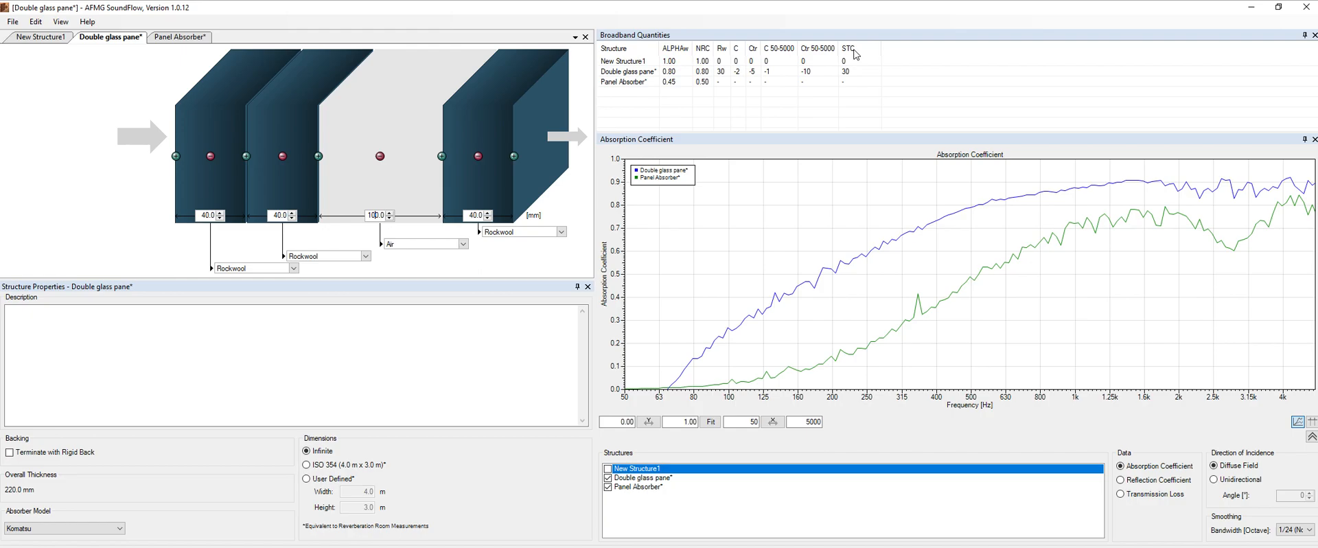
mouse_move(675, 23)
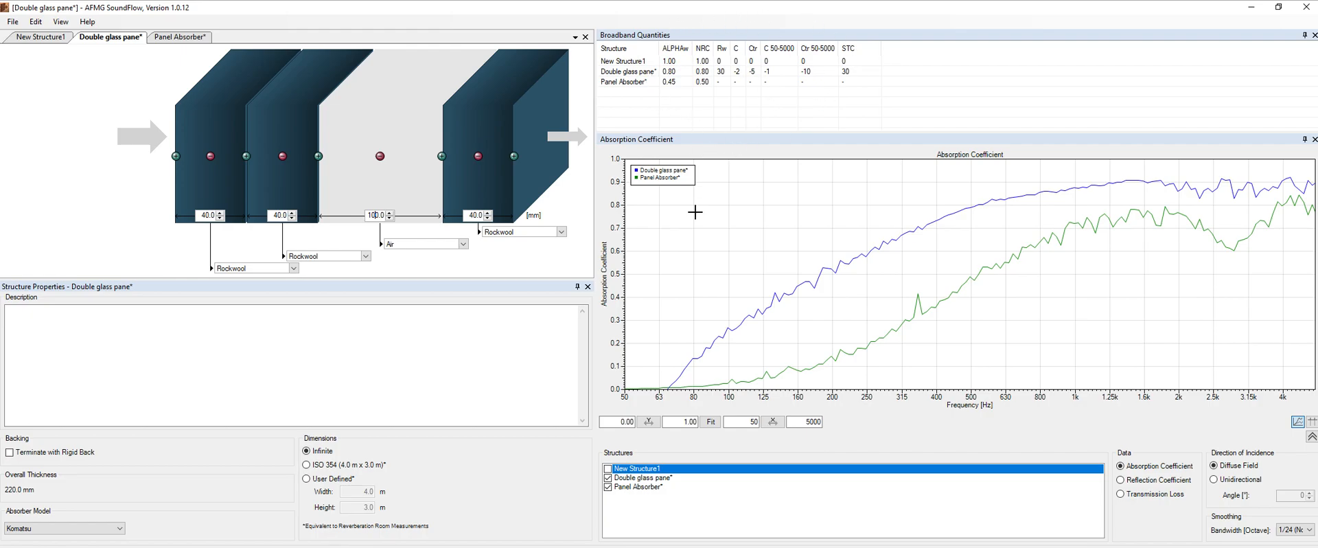
mouse_move(694, 288)
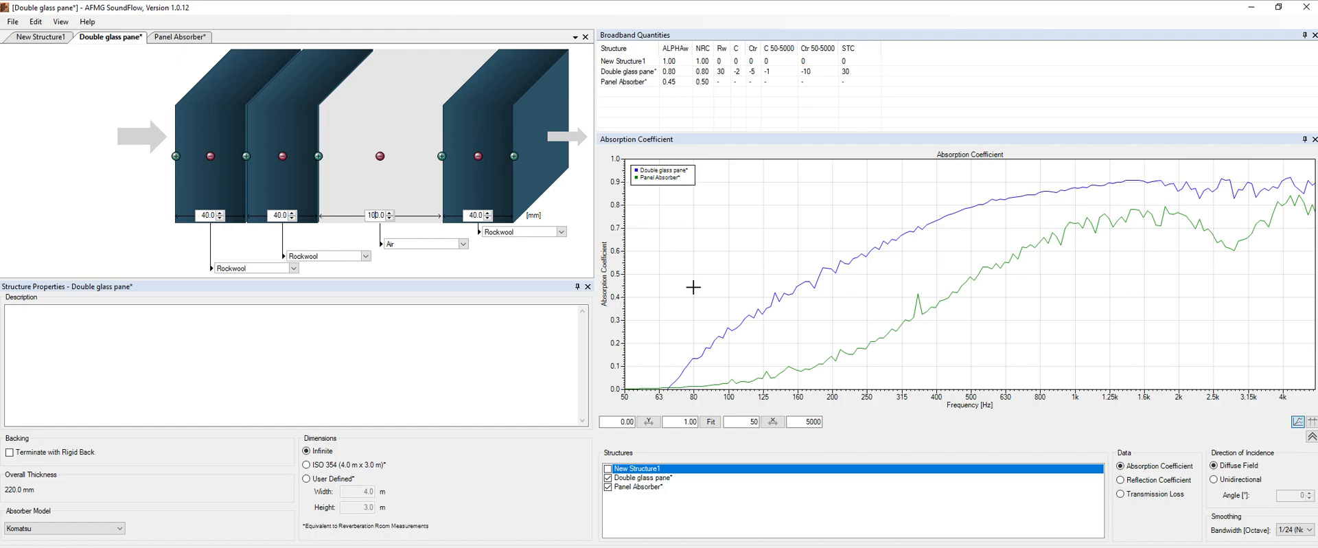
mouse_move(794, 277)
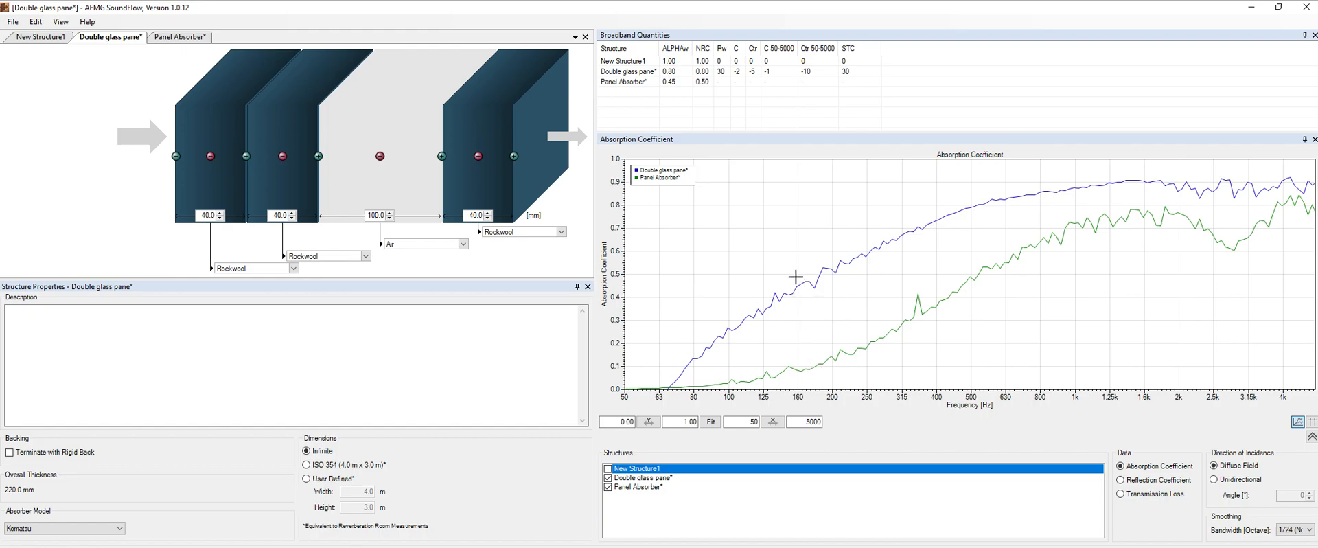
mouse_move(165, 259)
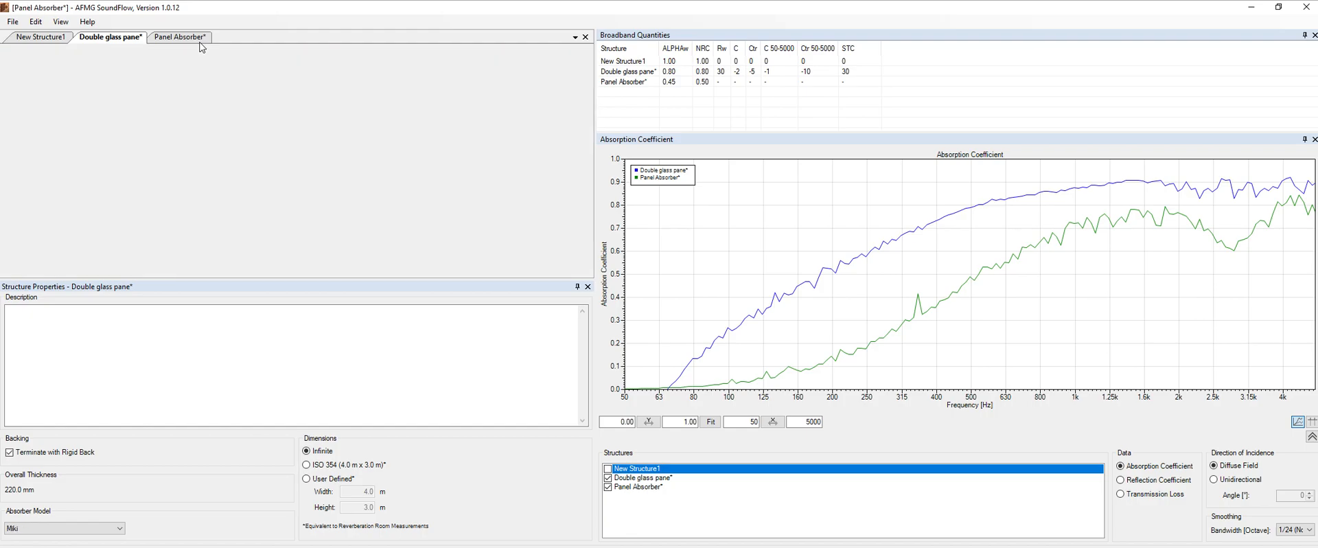
click(179, 37)
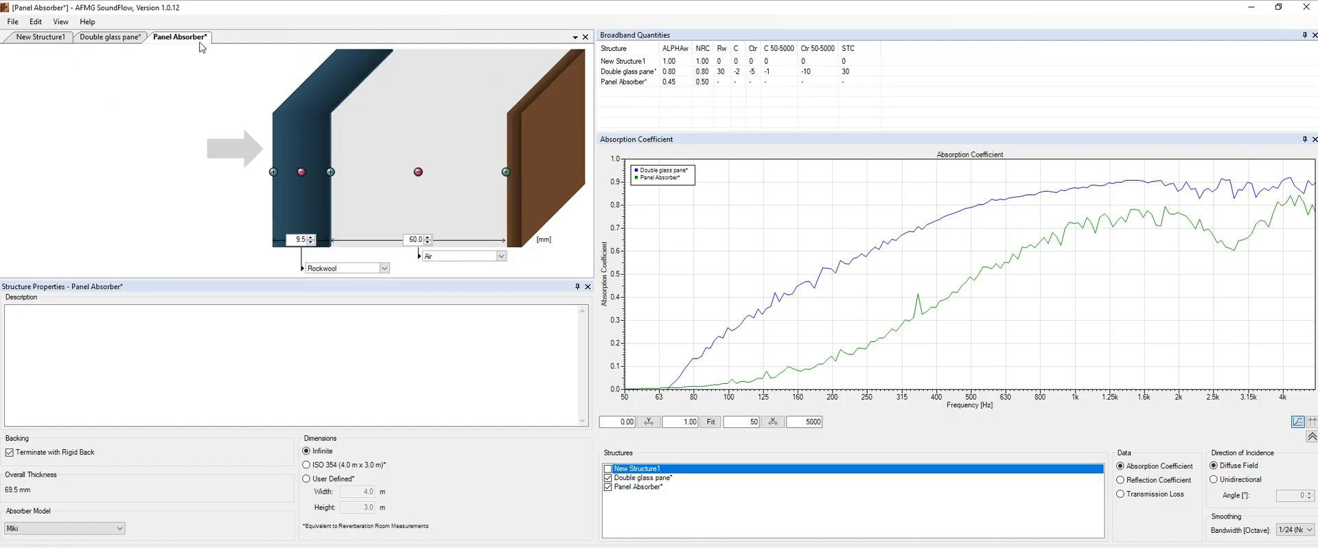
click(110, 37)
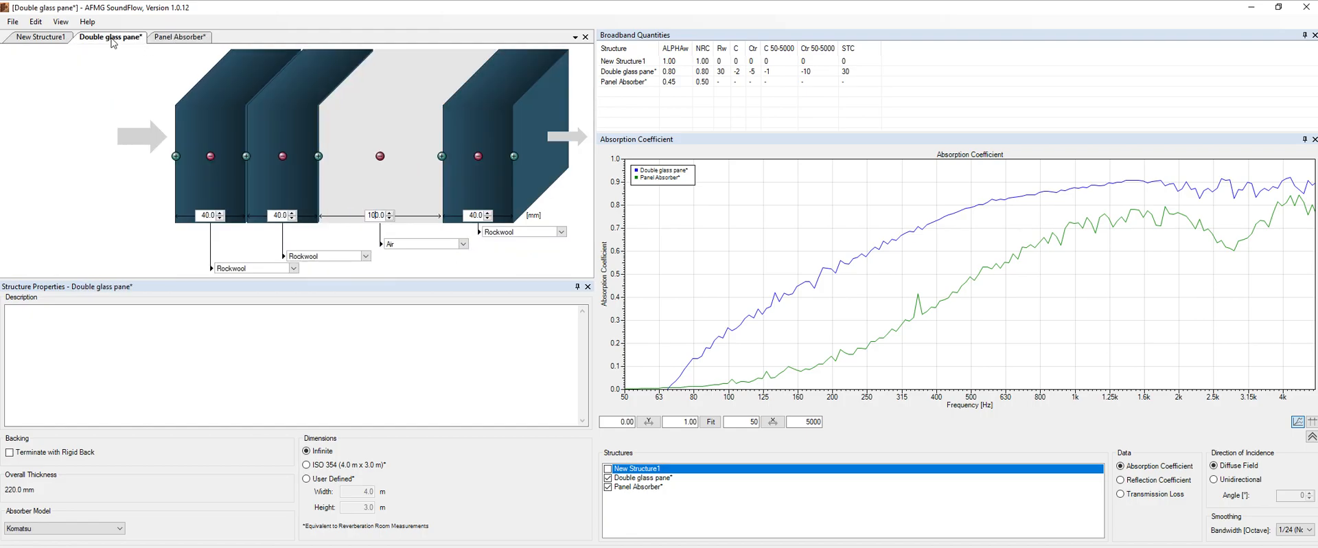
mouse_move(647, 240)
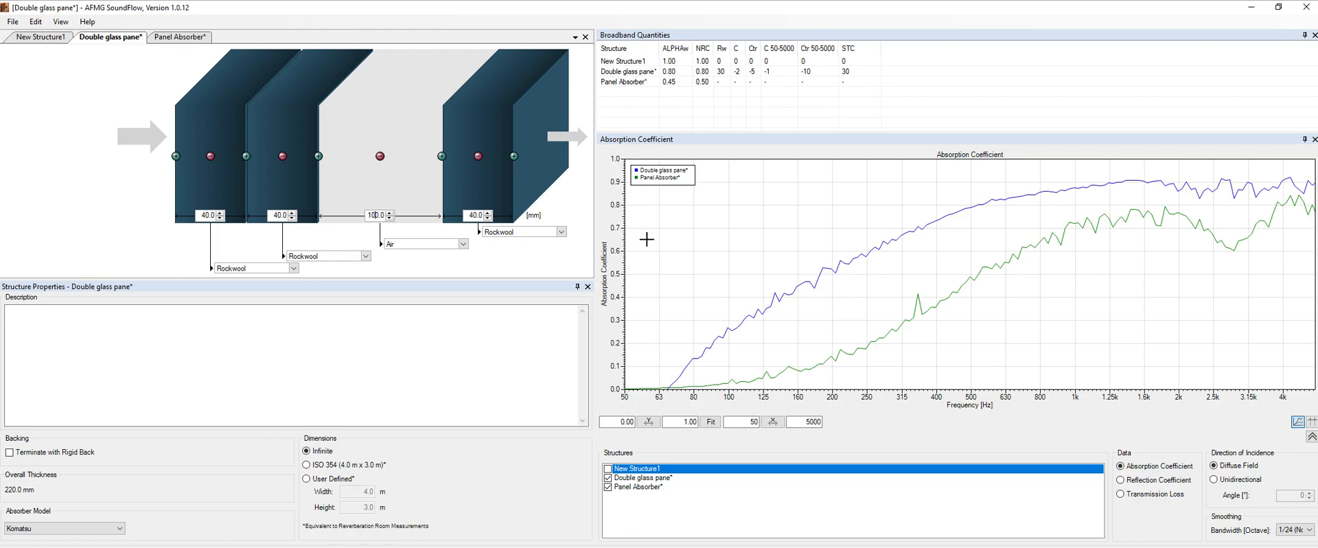
mouse_move(718, 278)
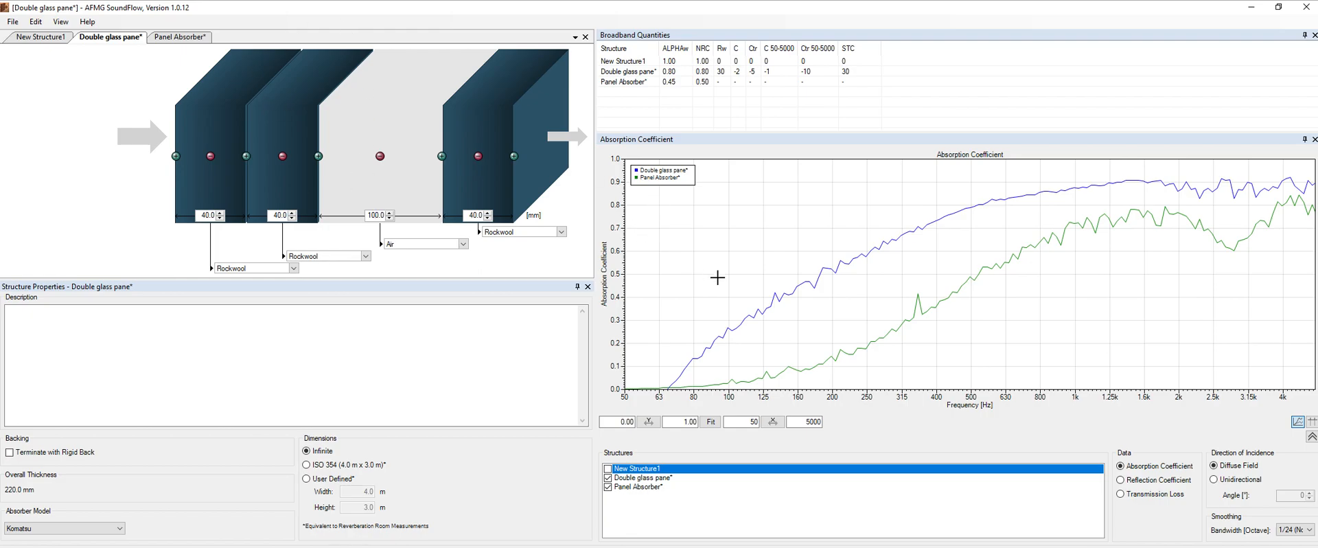
mouse_move(990, 265)
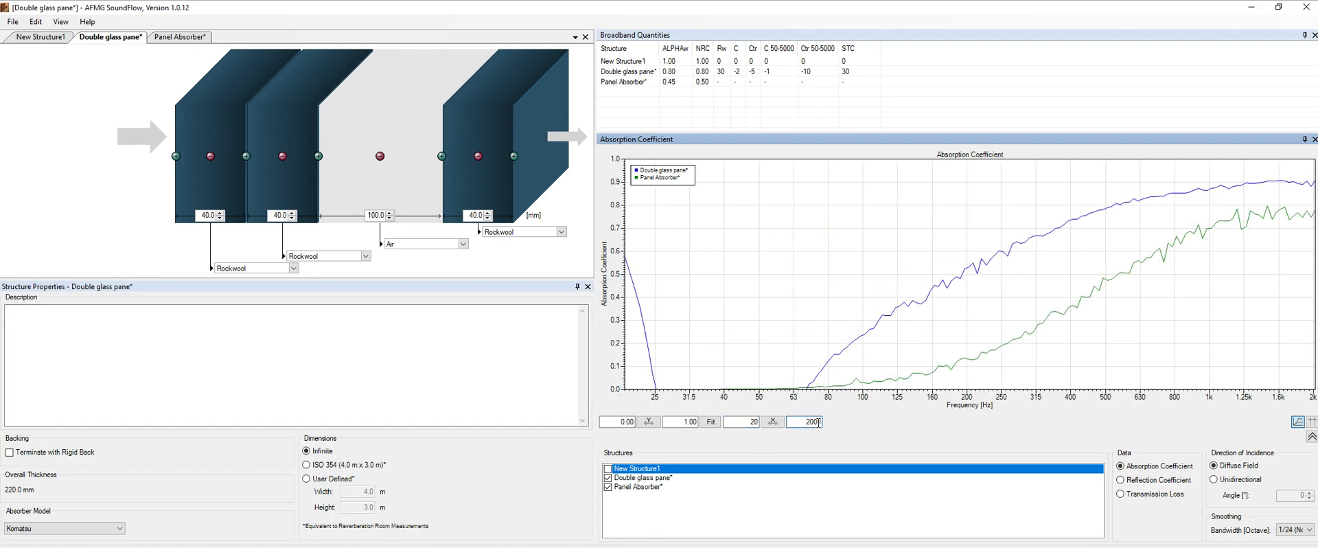
text(20)
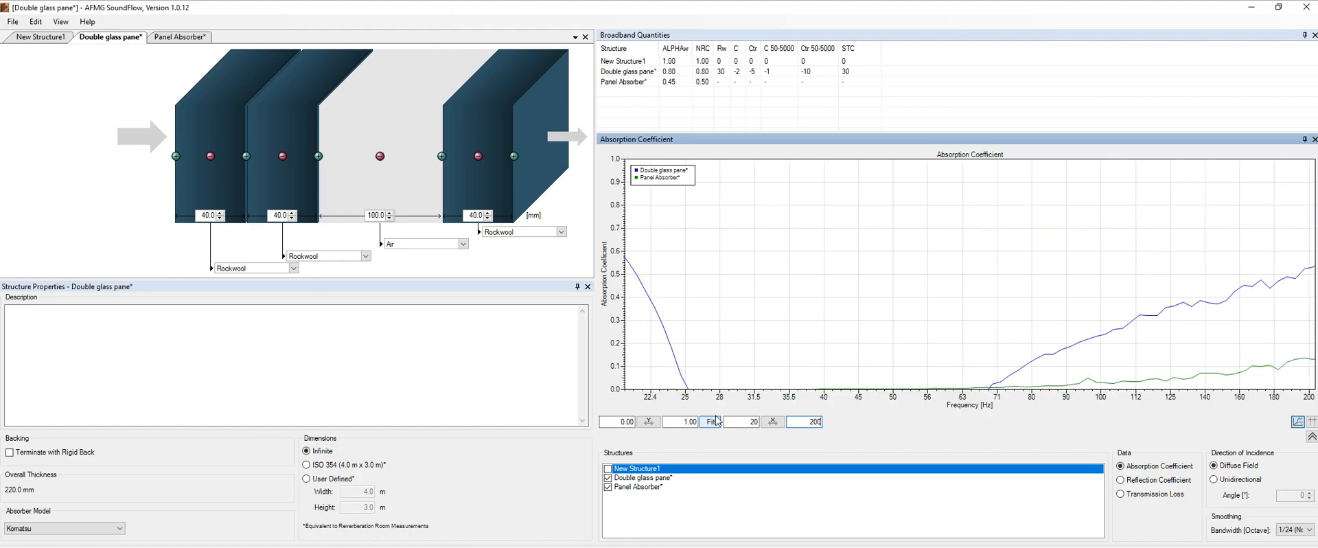
click(711, 420)
text(5000)
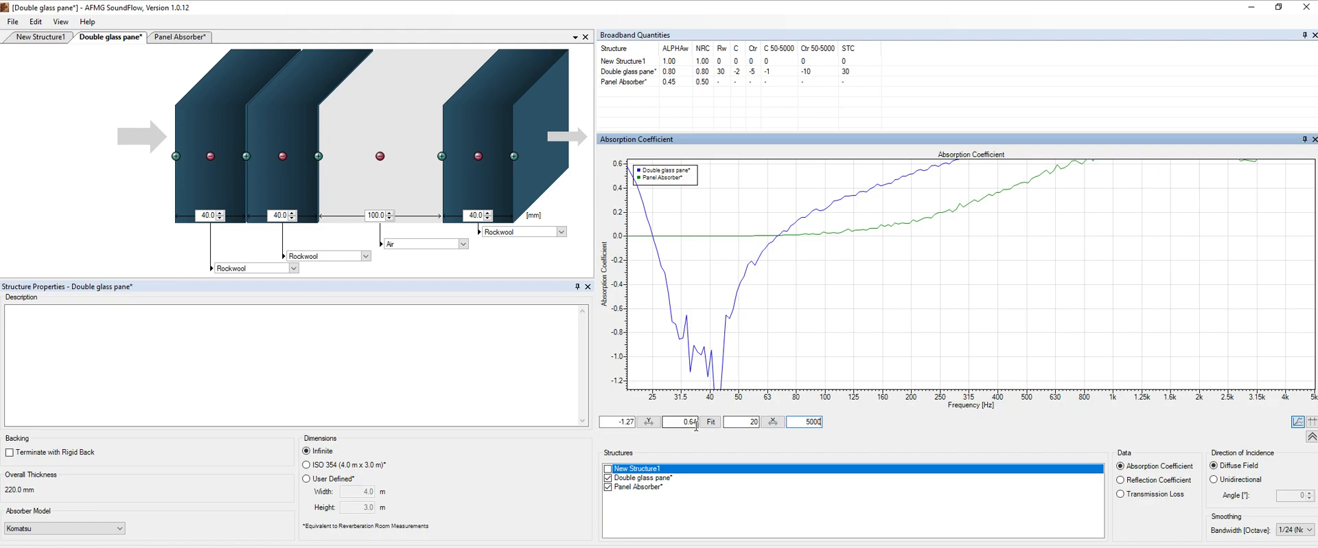
click(712, 421)
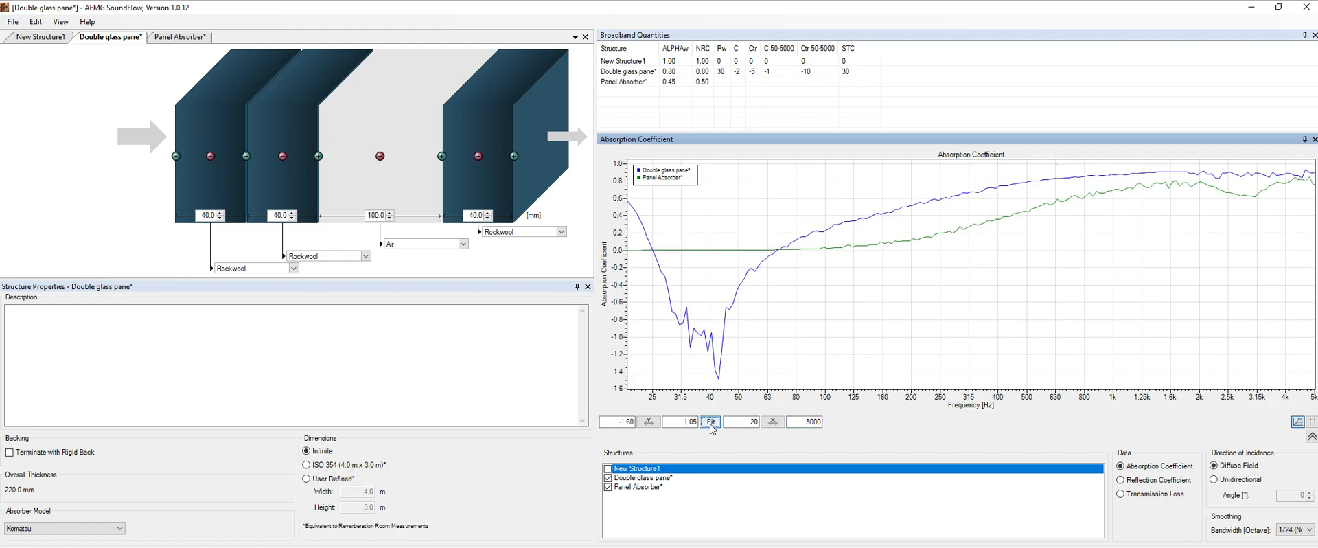
click(710, 421)
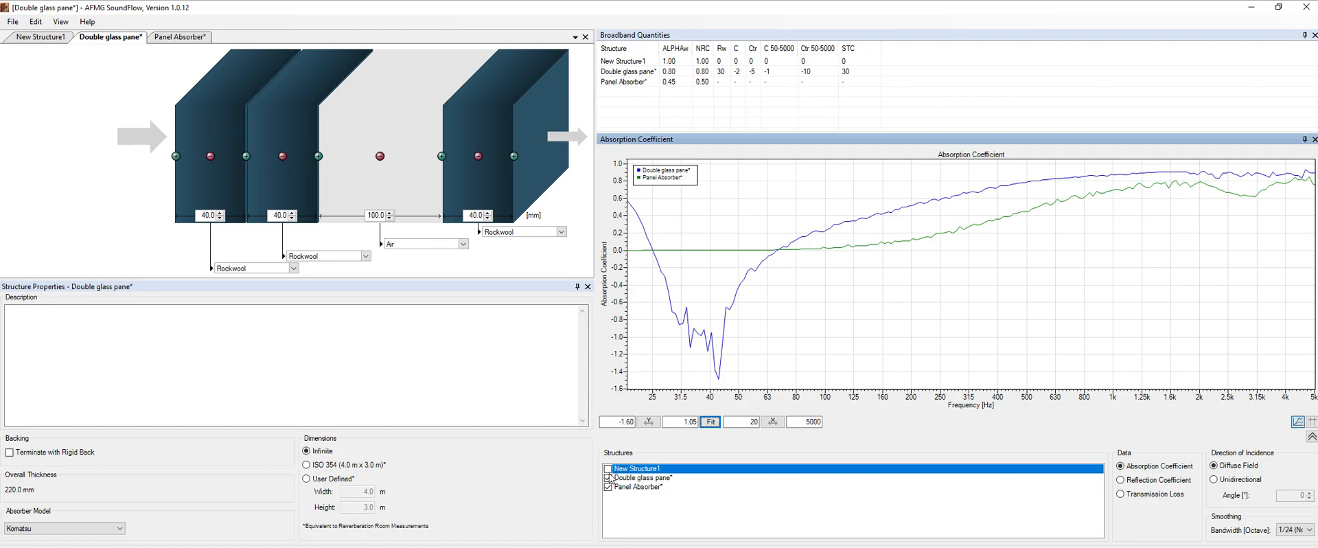
click(648, 421)
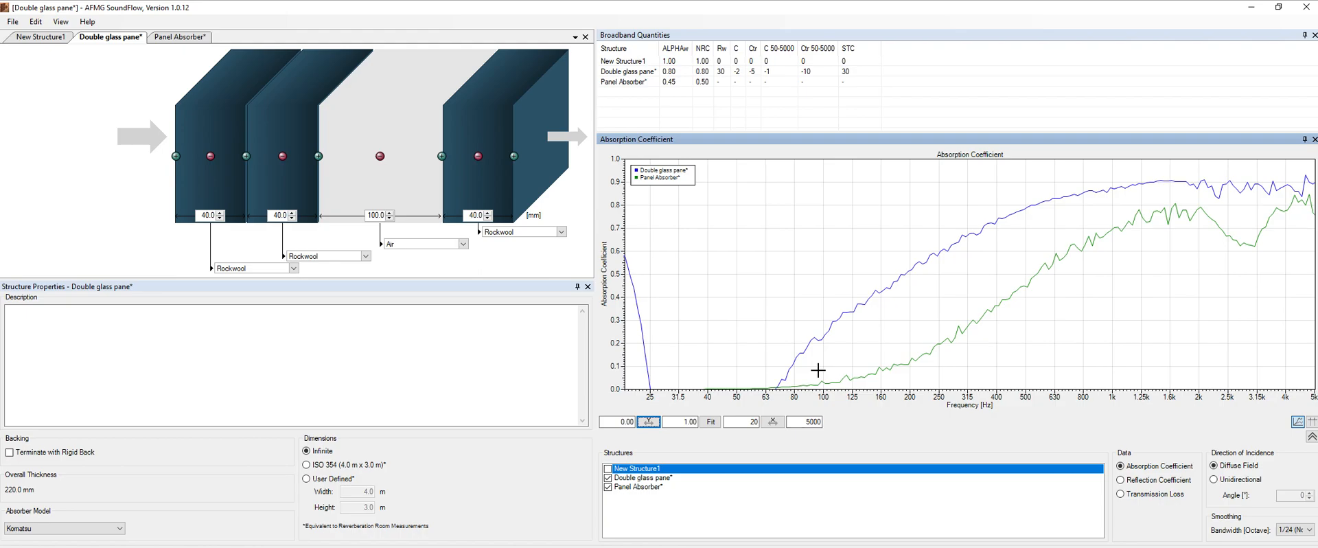
click(752, 421)
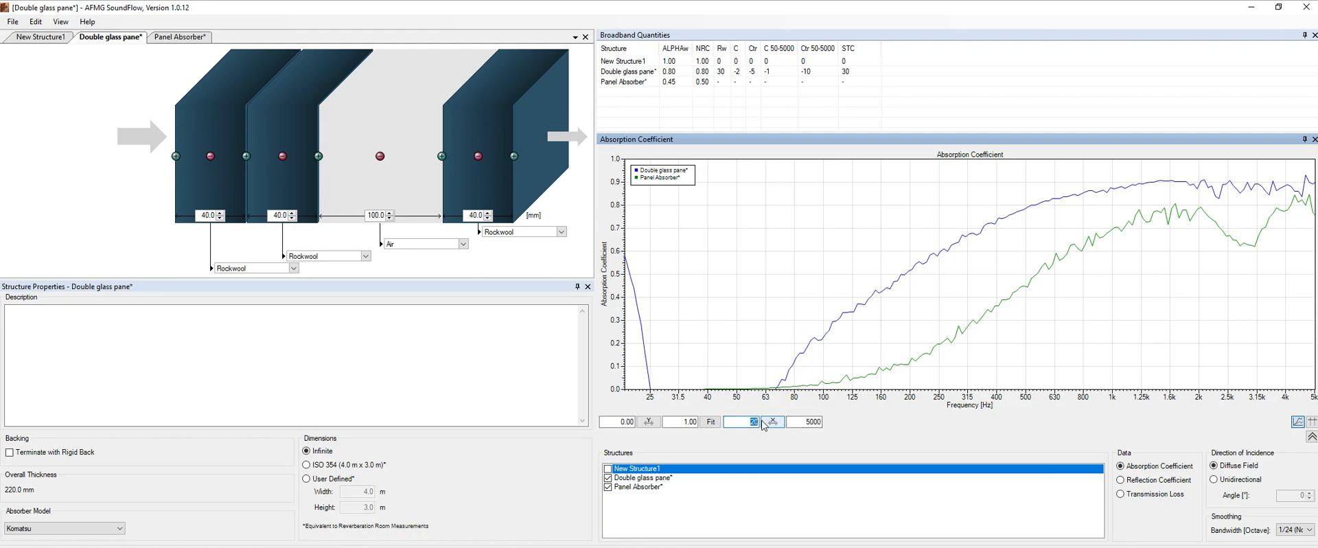
click(752, 421)
text(50)
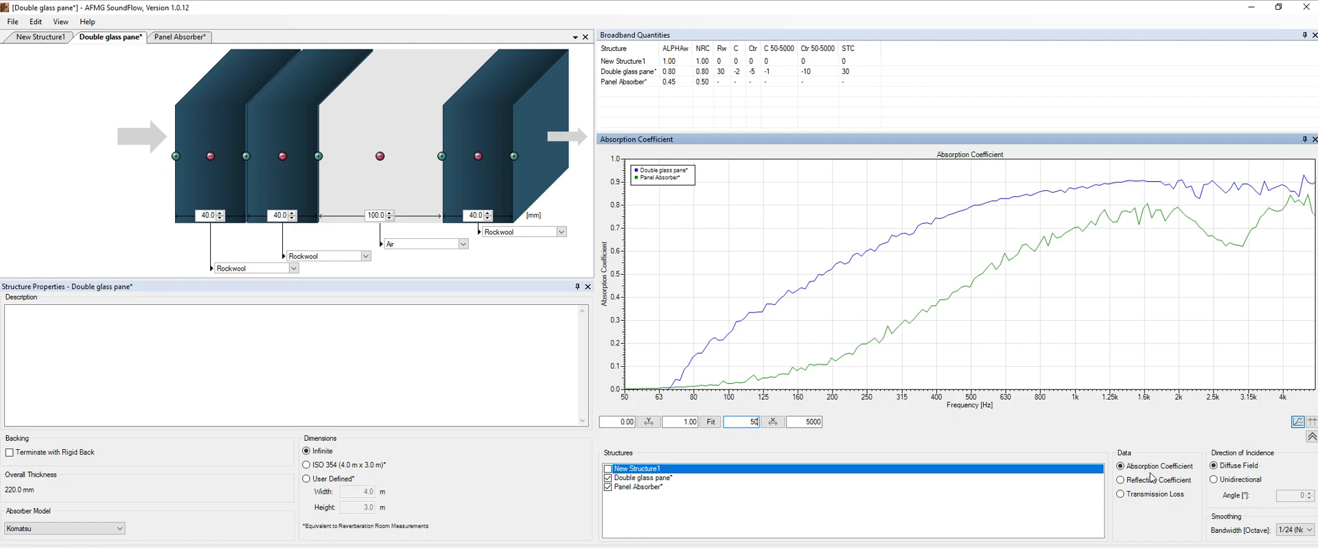
click(1121, 479)
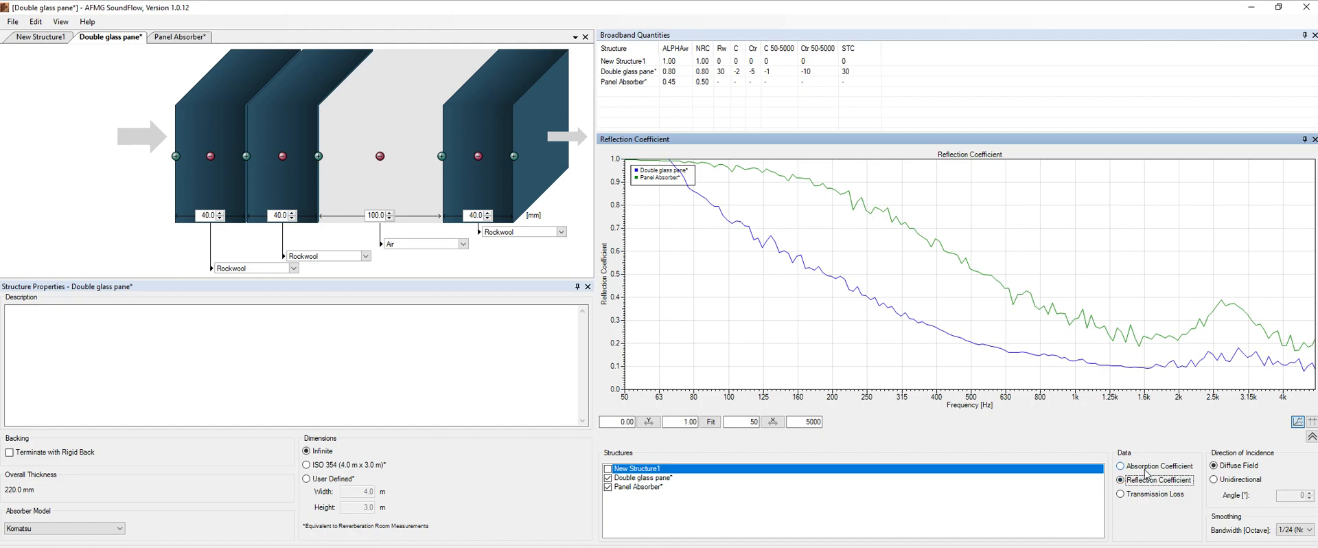
click(1122, 495)
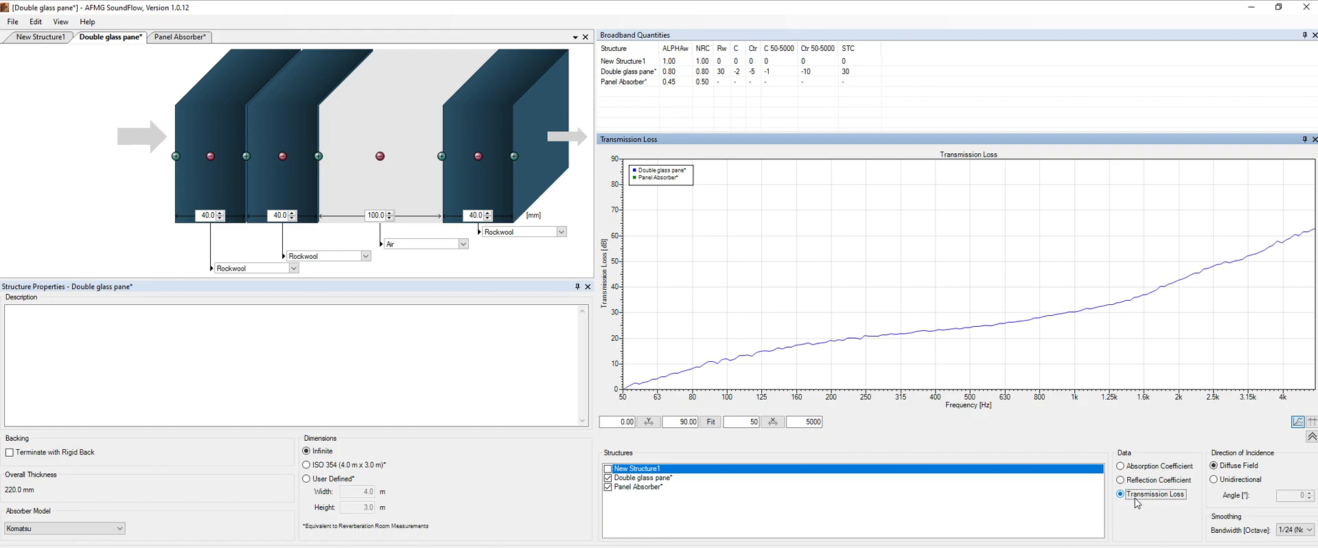
click(1120, 466)
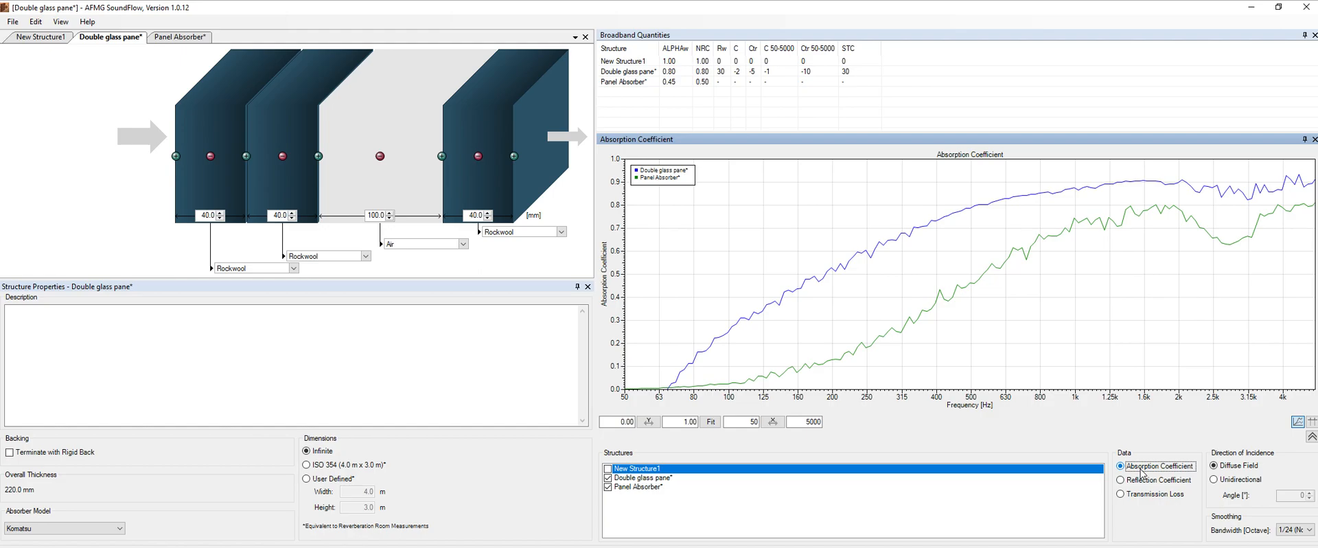
mouse_move(1259, 452)
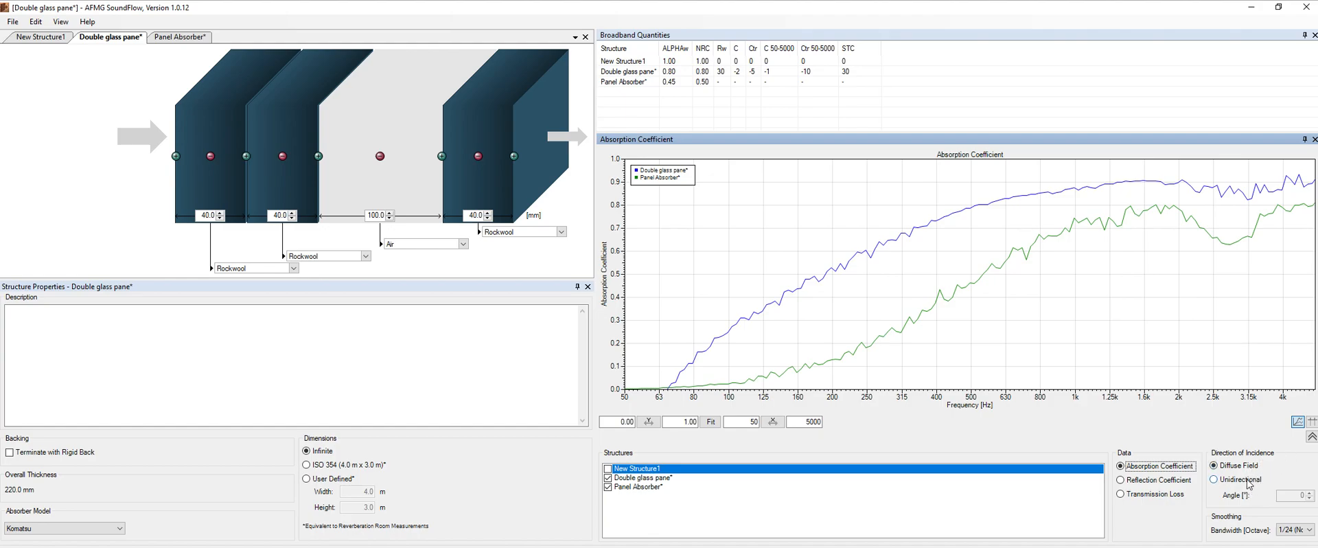
Try 30° unidirectional incidence, restore diffuse field, and show the first Rockwool layer's properties.
click(1213, 480)
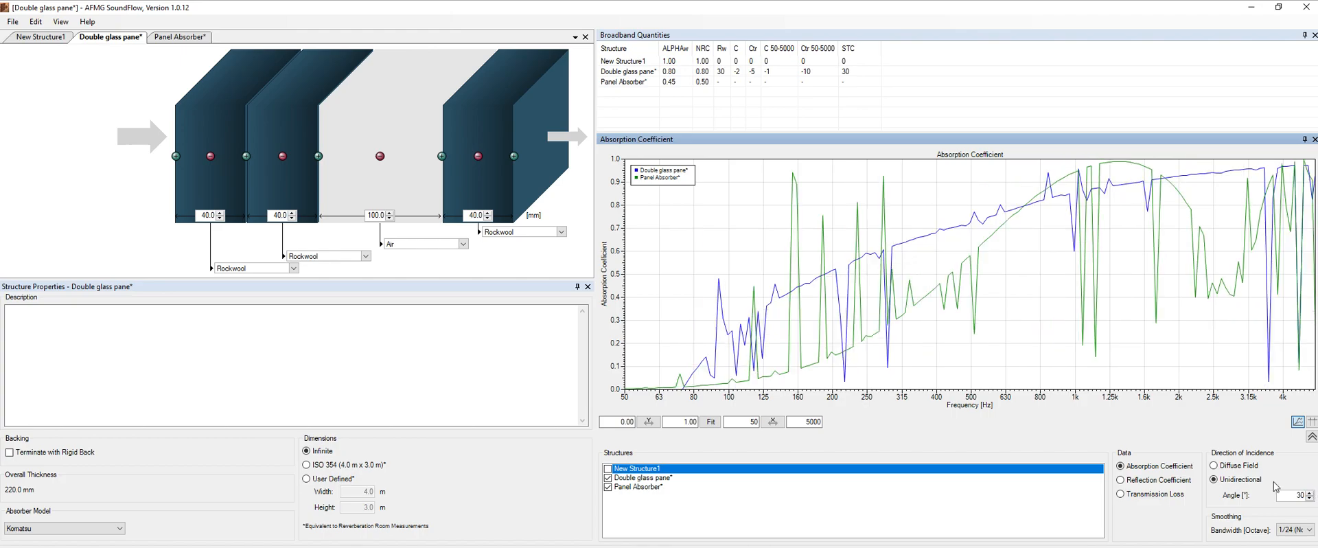
mouse_move(1057, 297)
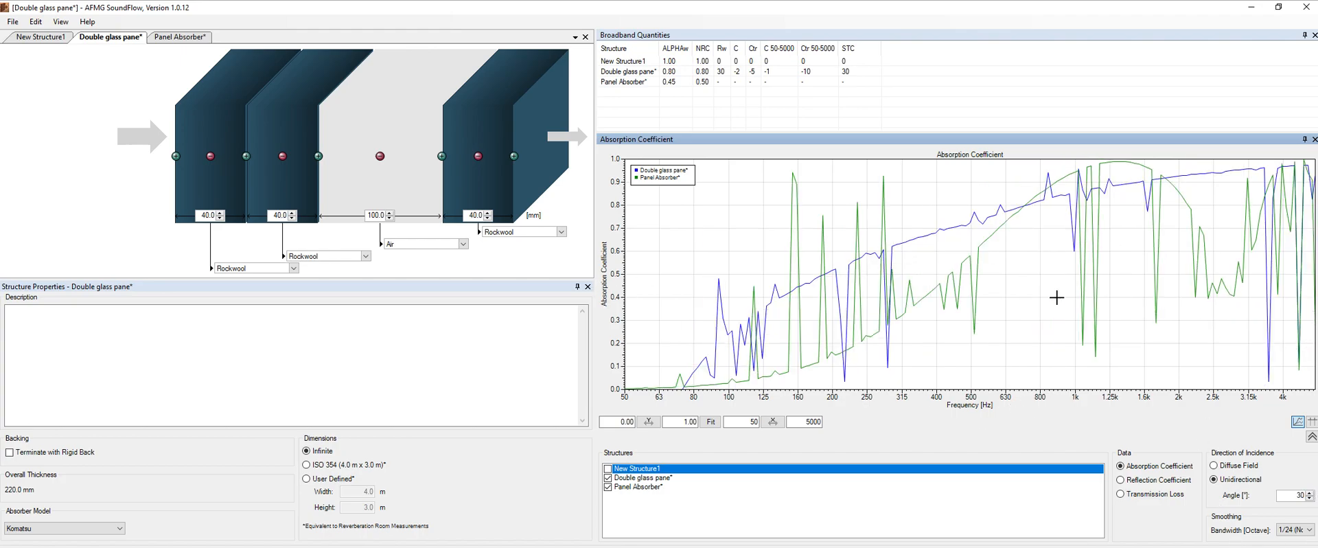
click(1216, 465)
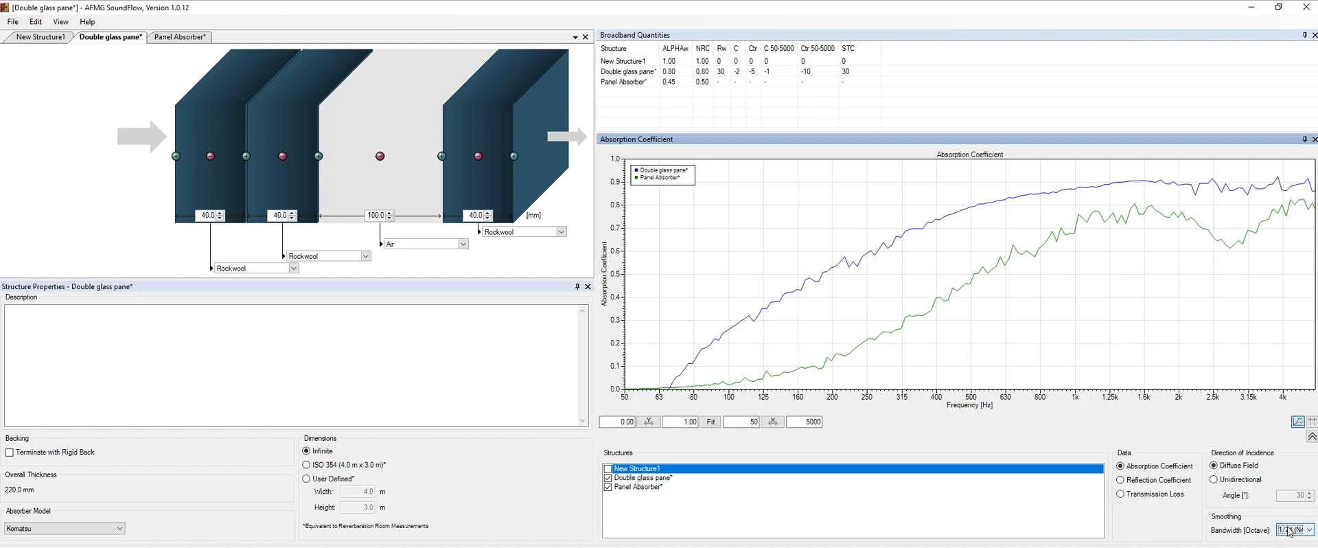
click(1294, 530)
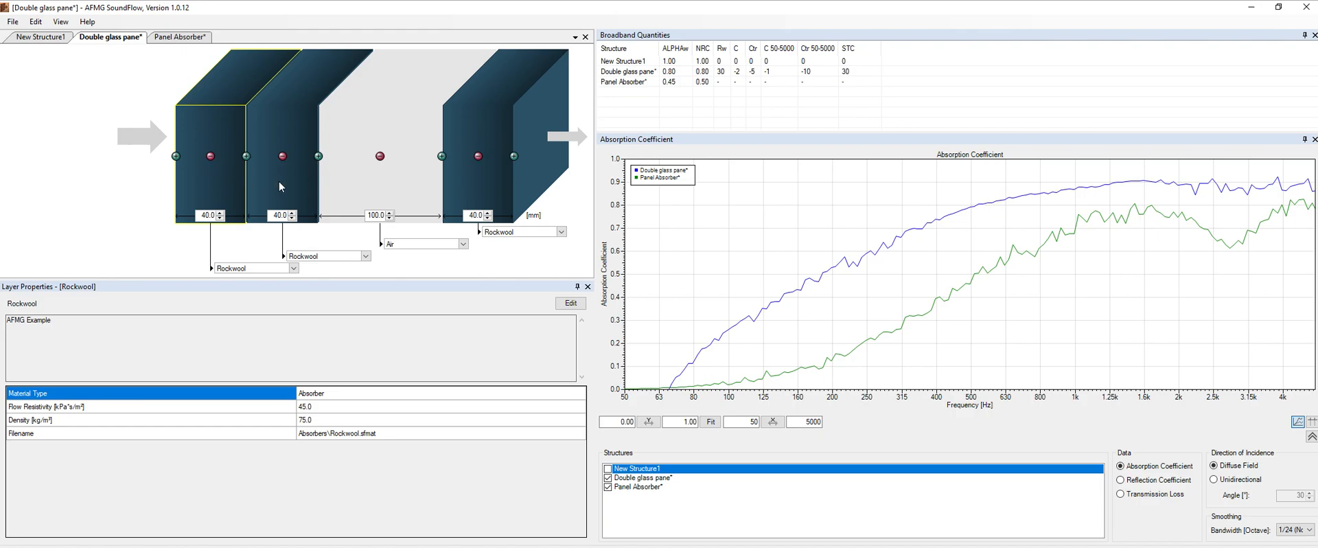
Inspect the 100 mm air gap layer: 20 °C, 40% humidity, 1013.3 hPa.
click(378, 156)
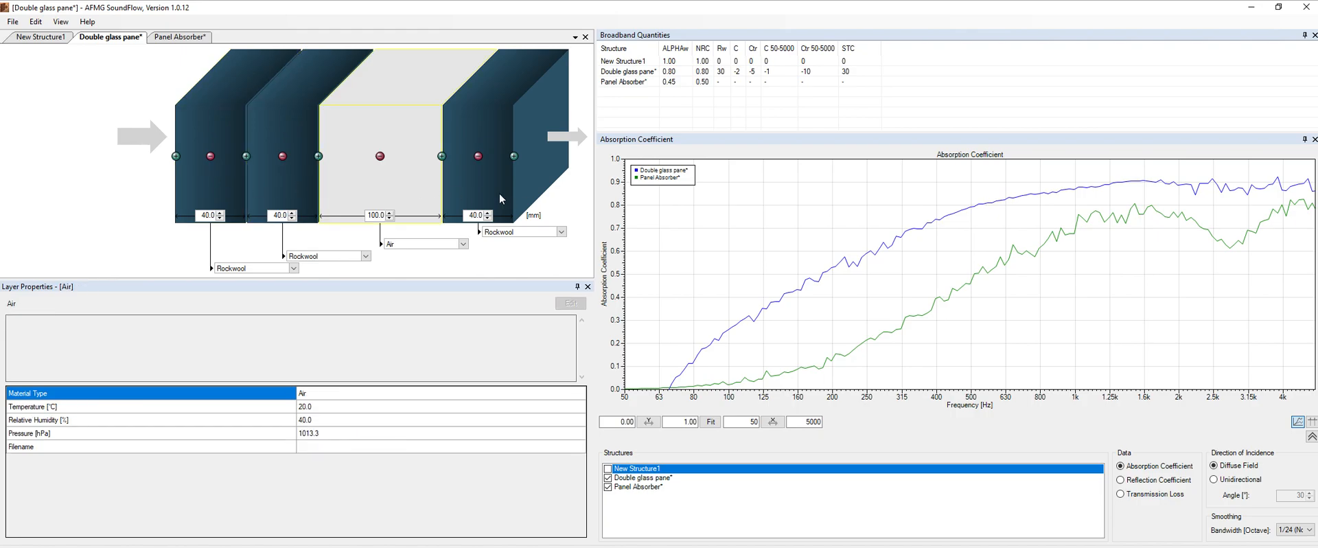
mouse_move(412, 184)
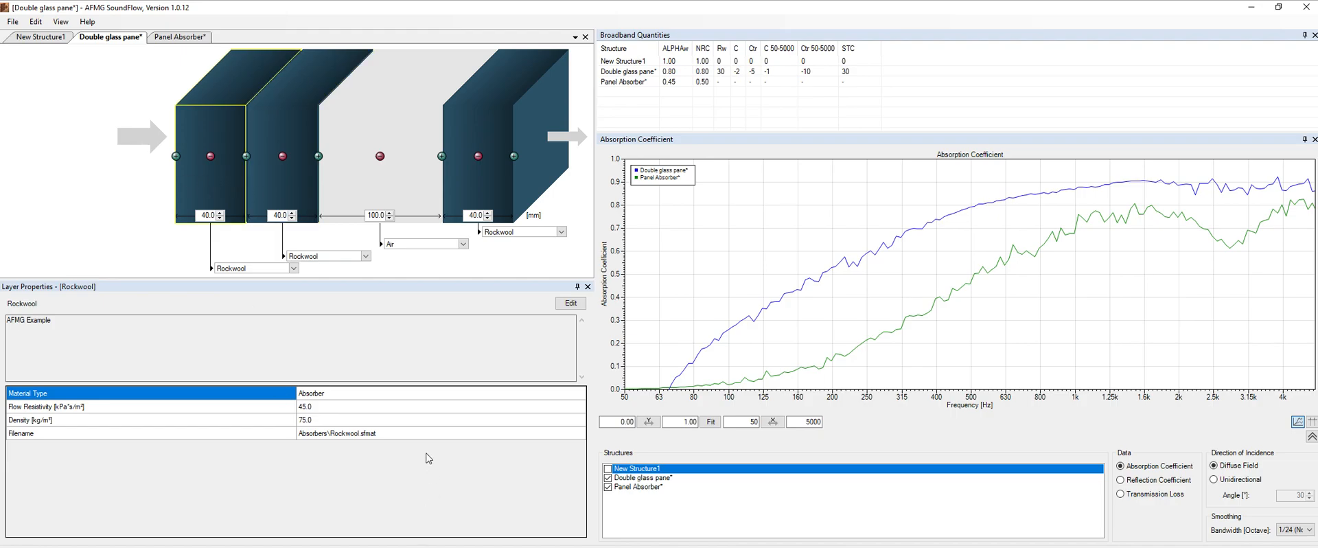
mouse_move(345, 425)
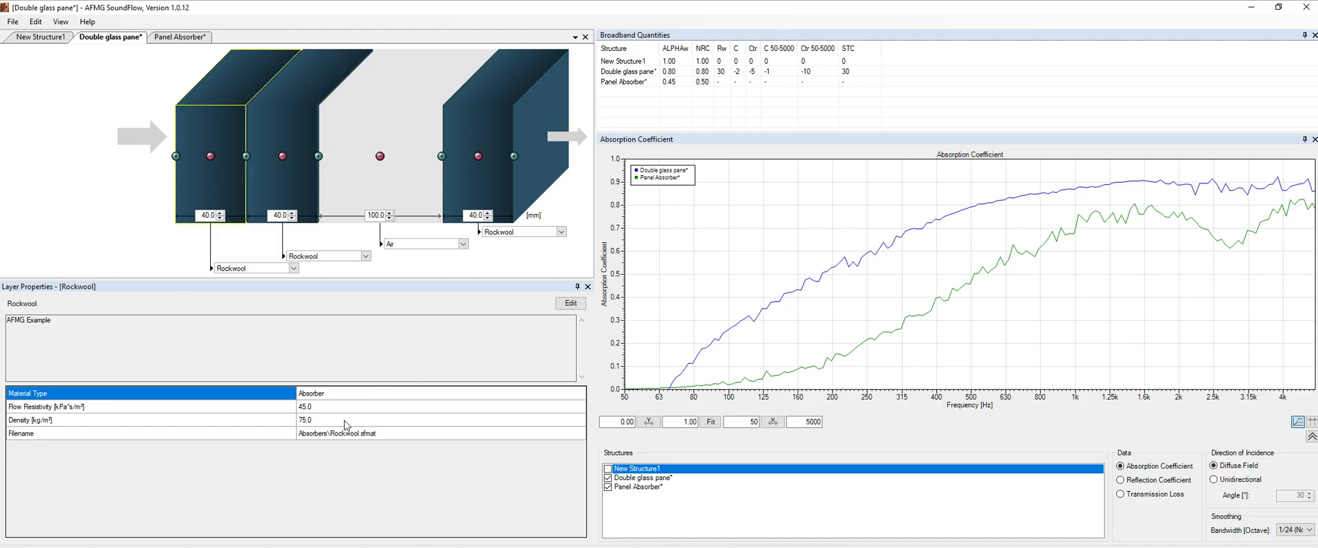
mouse_move(205, 416)
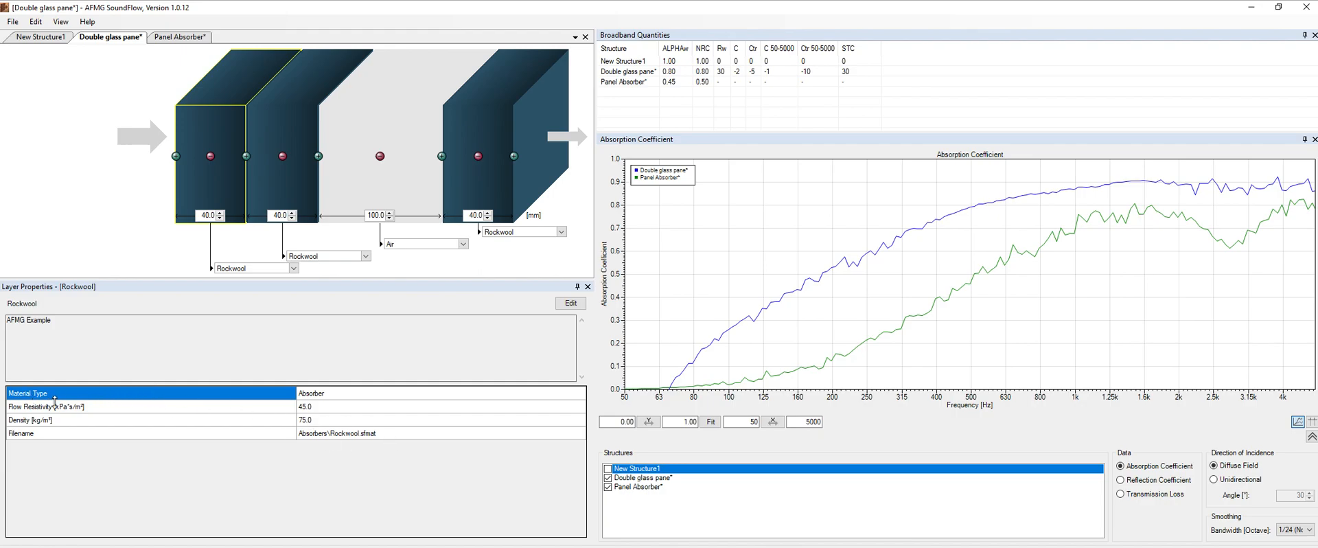
mouse_move(199, 185)
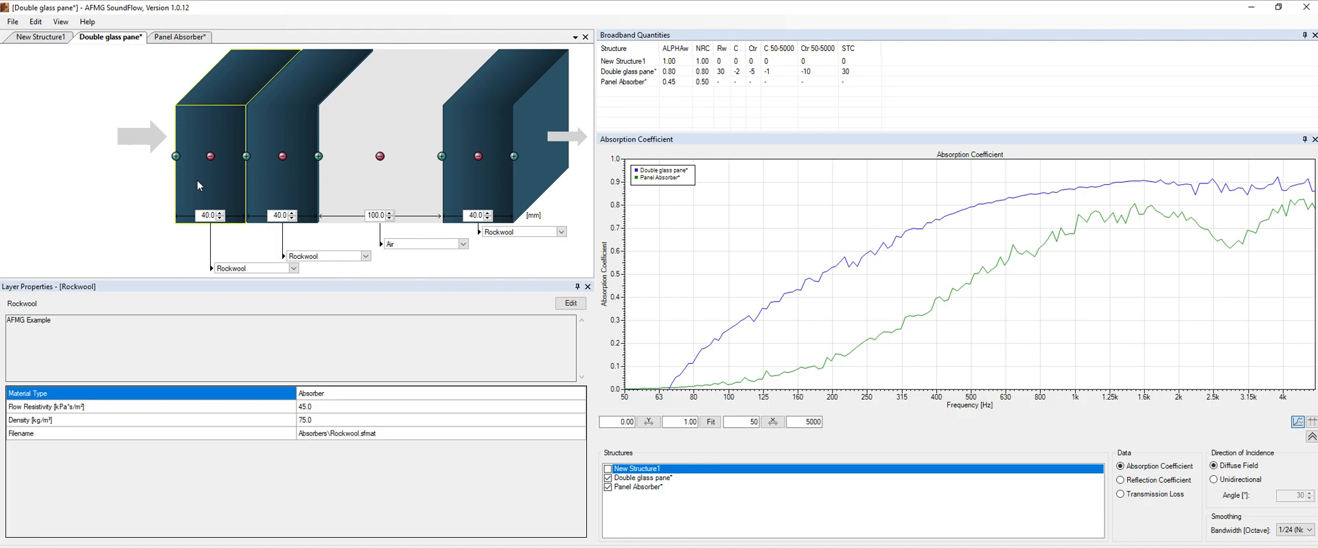
click(378, 168)
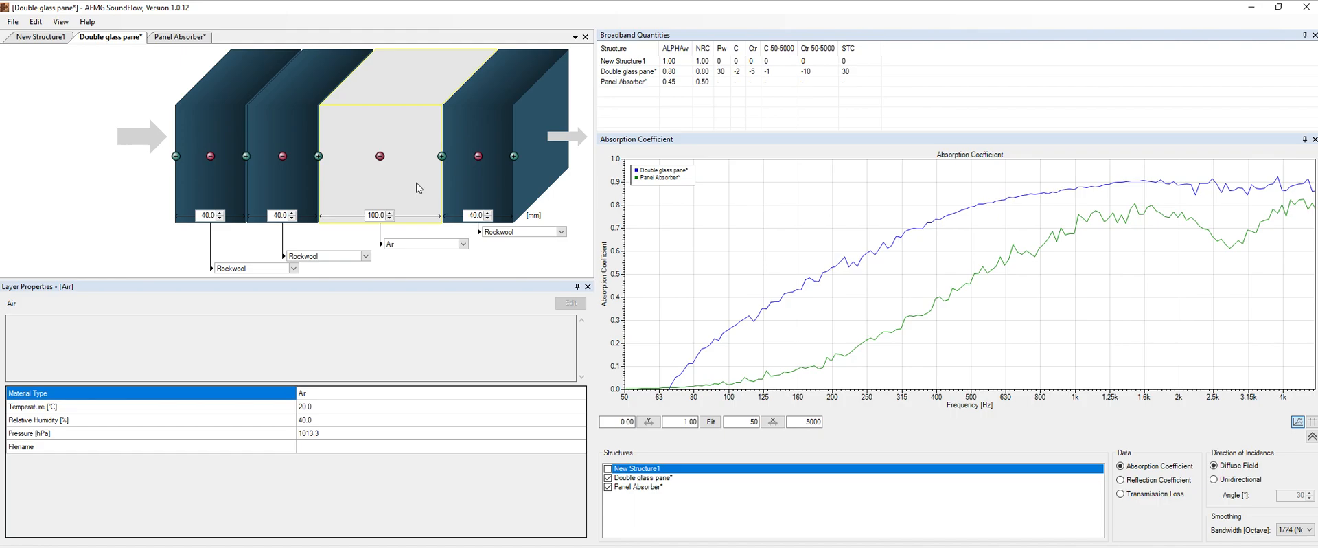
mouse_move(307, 425)
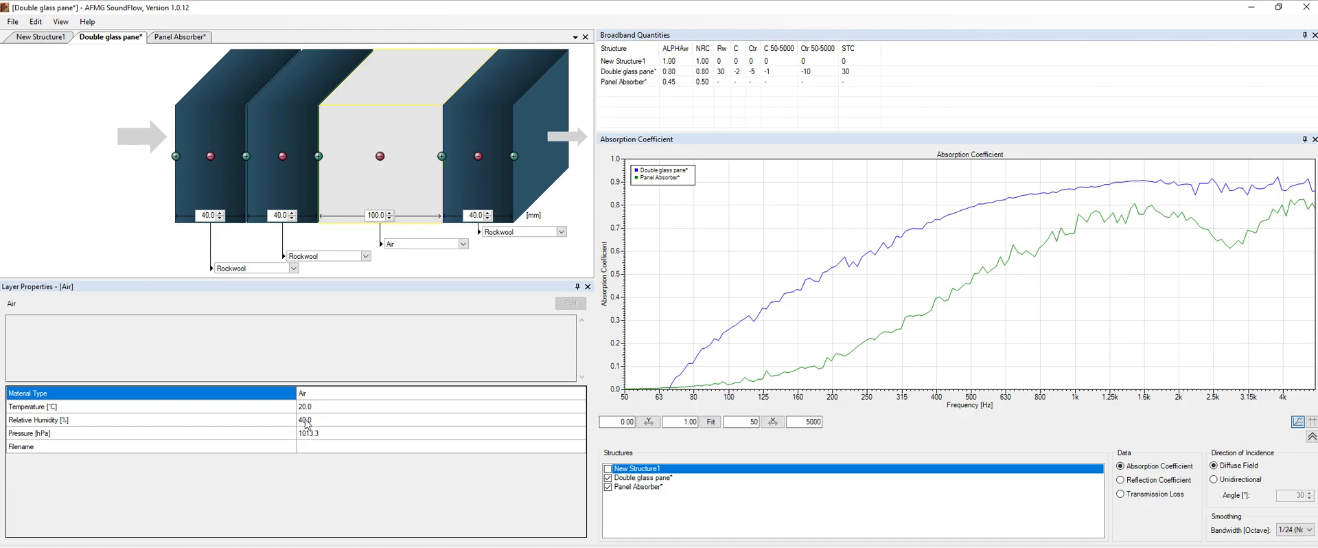
mouse_move(219, 196)
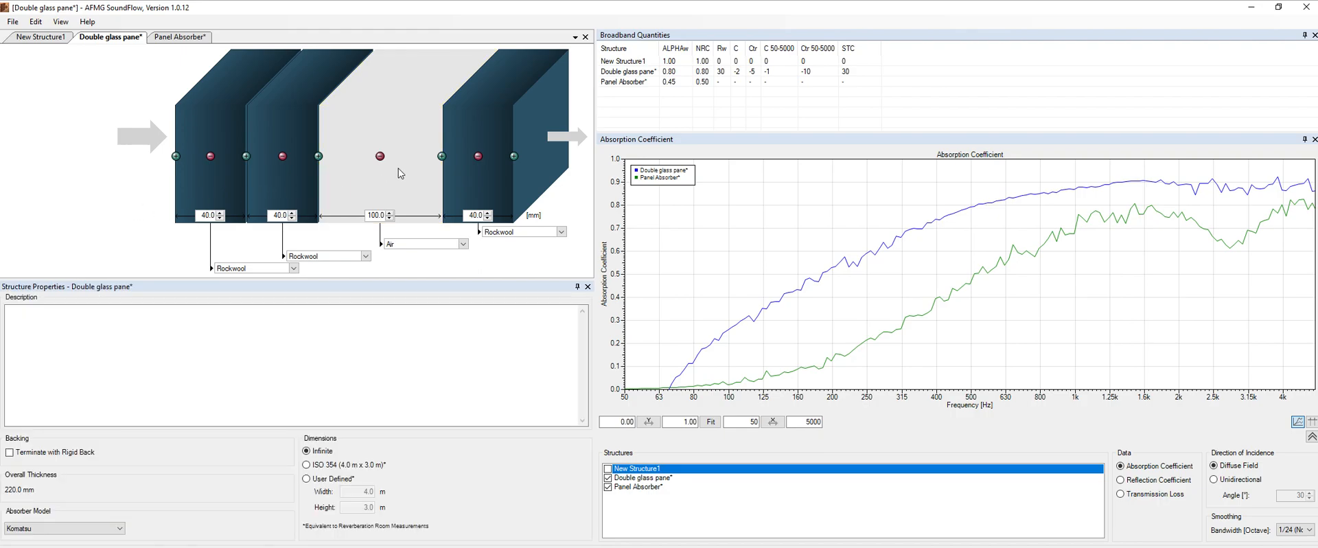
mouse_move(55, 521)
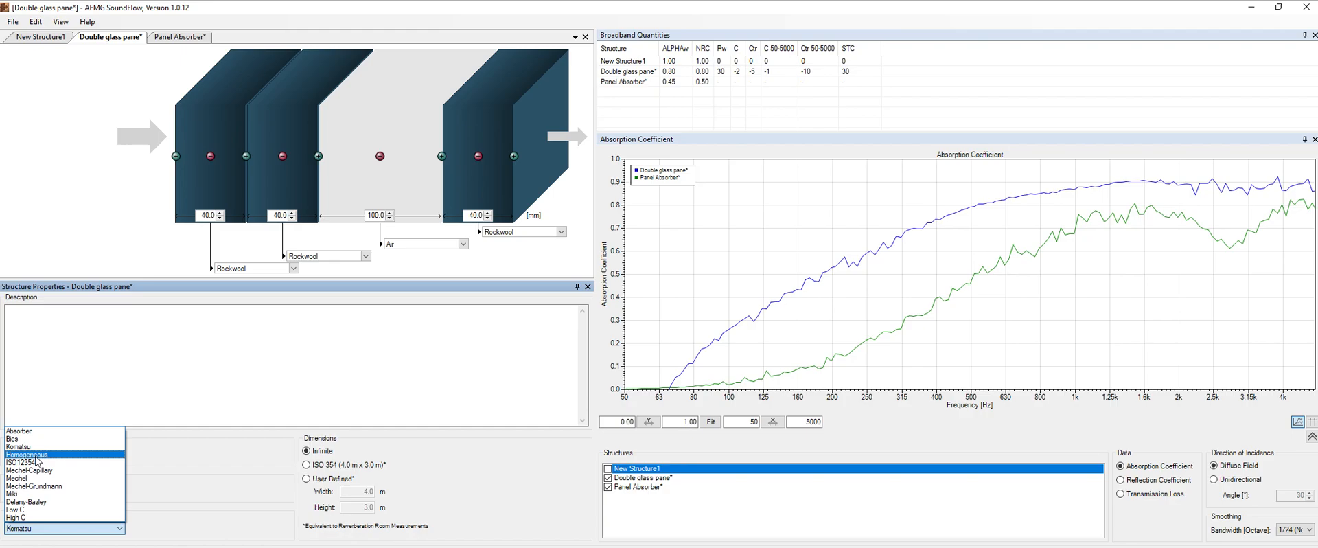
Compare the Delany-Bazley and Mechel-Grundmann absorber models, then settle on Miki (αw 0.85).
click(27, 502)
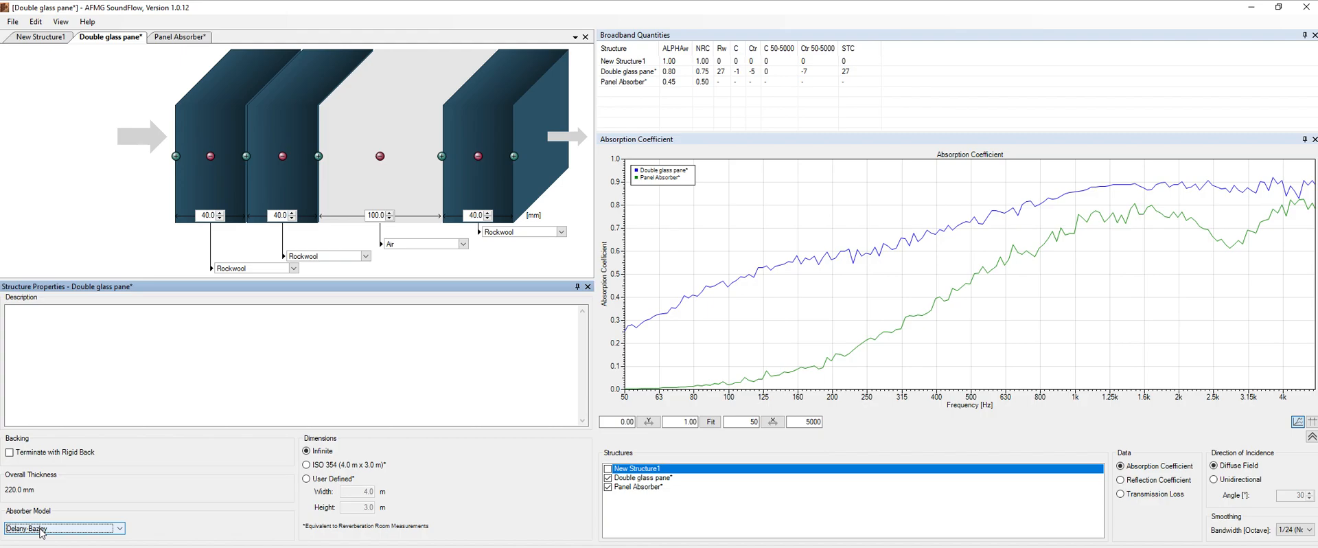
click(117, 528)
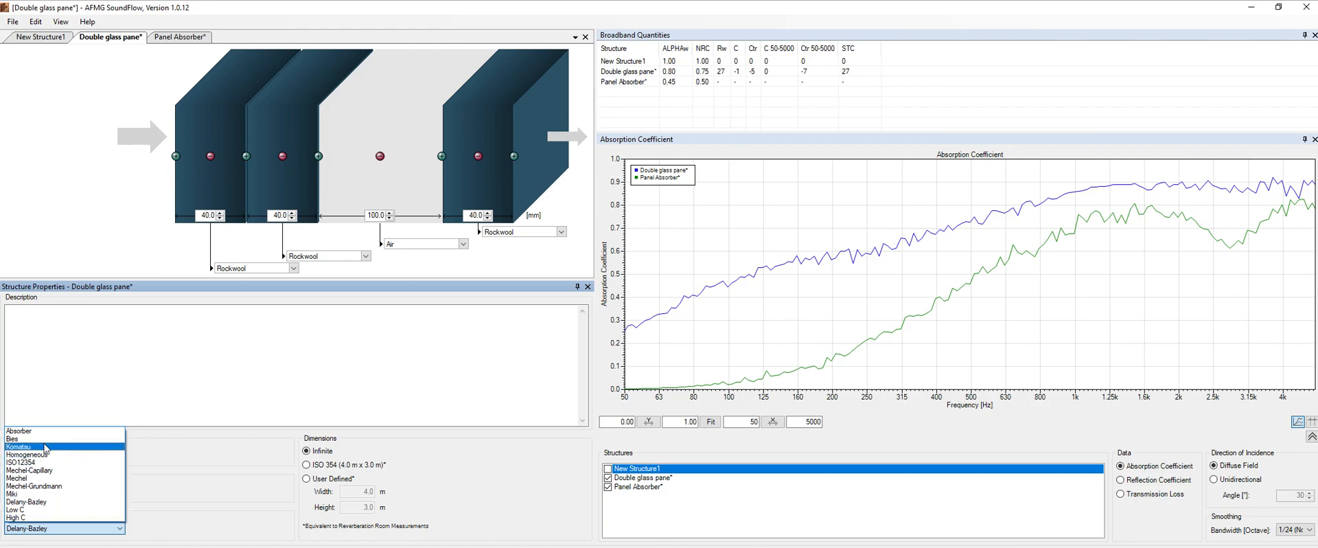
click(19, 447)
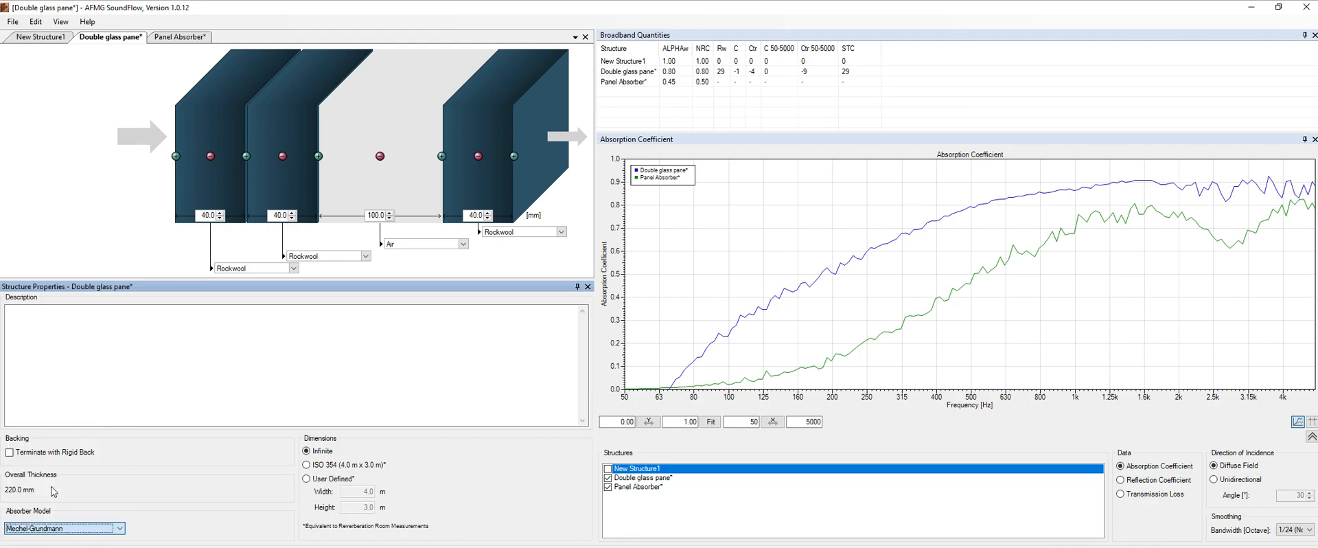
click(117, 528)
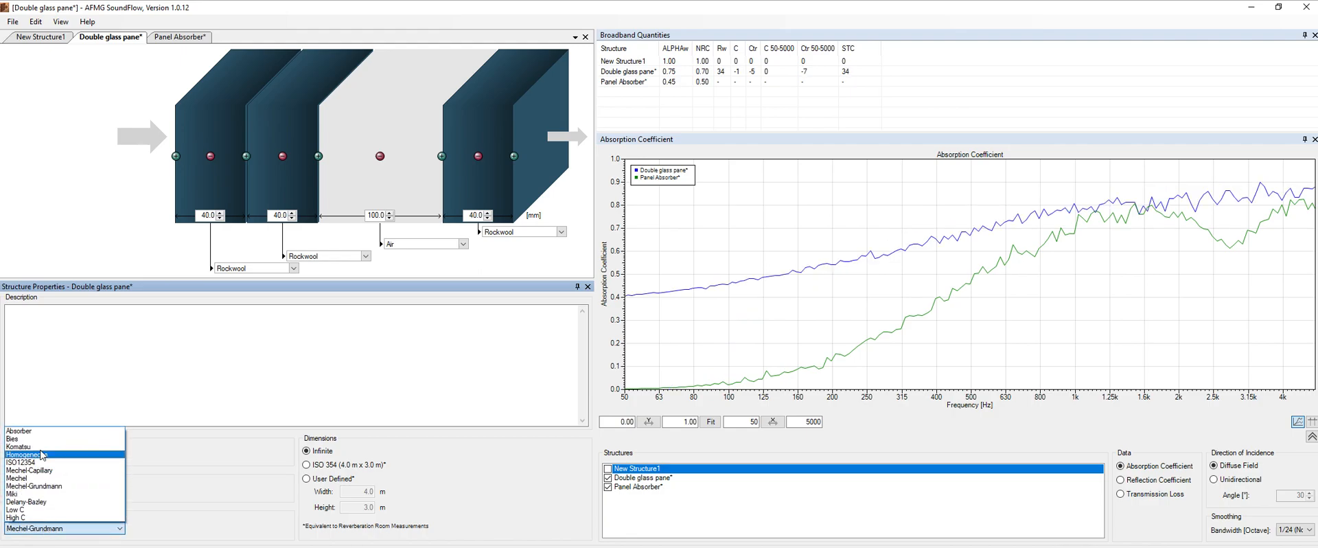
click(30, 446)
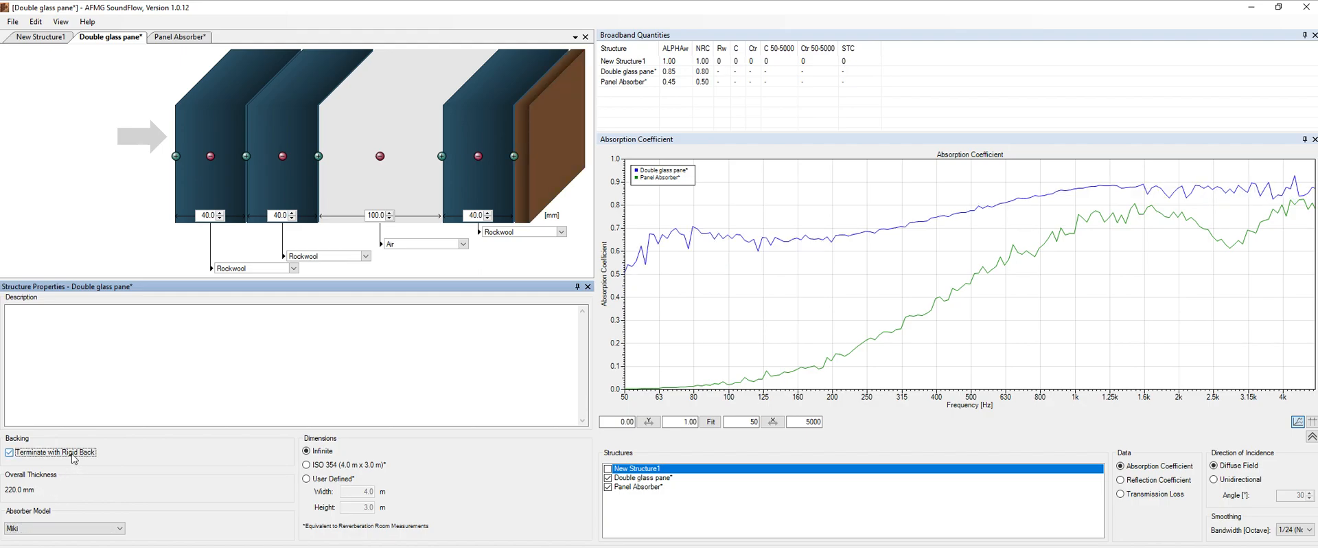
click(9, 452)
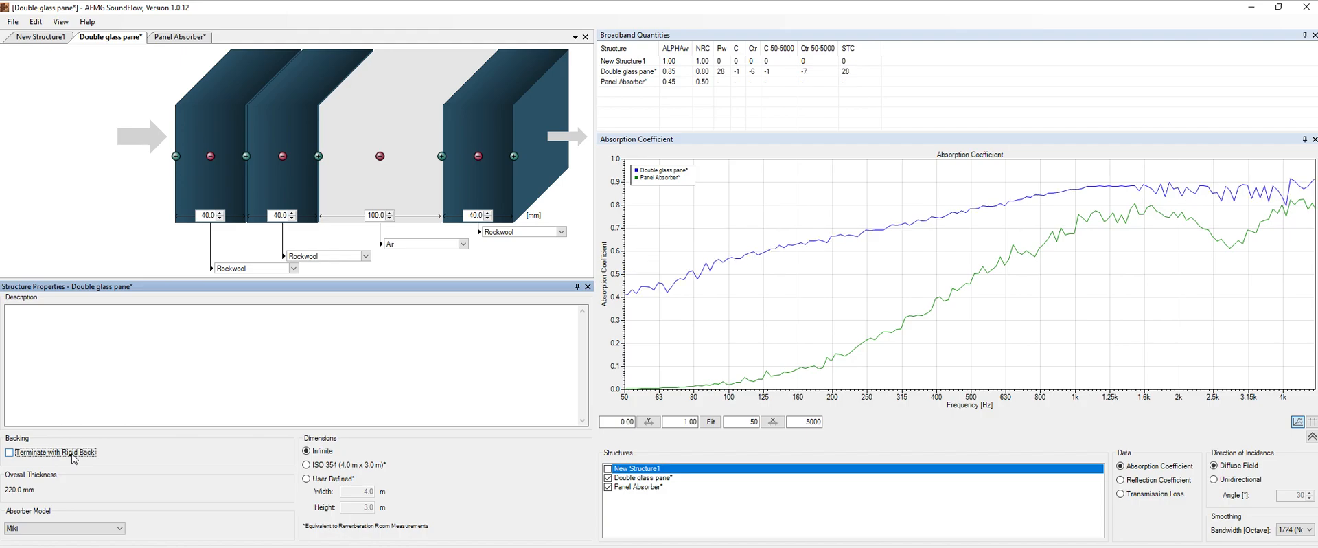
click(9, 451)
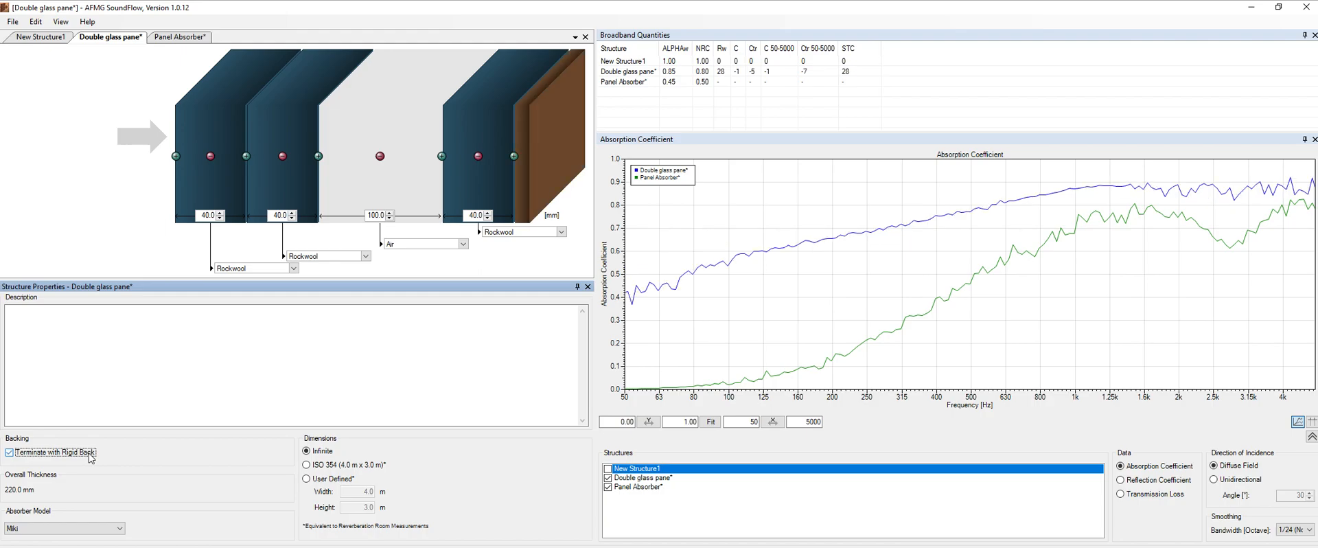
click(8, 451)
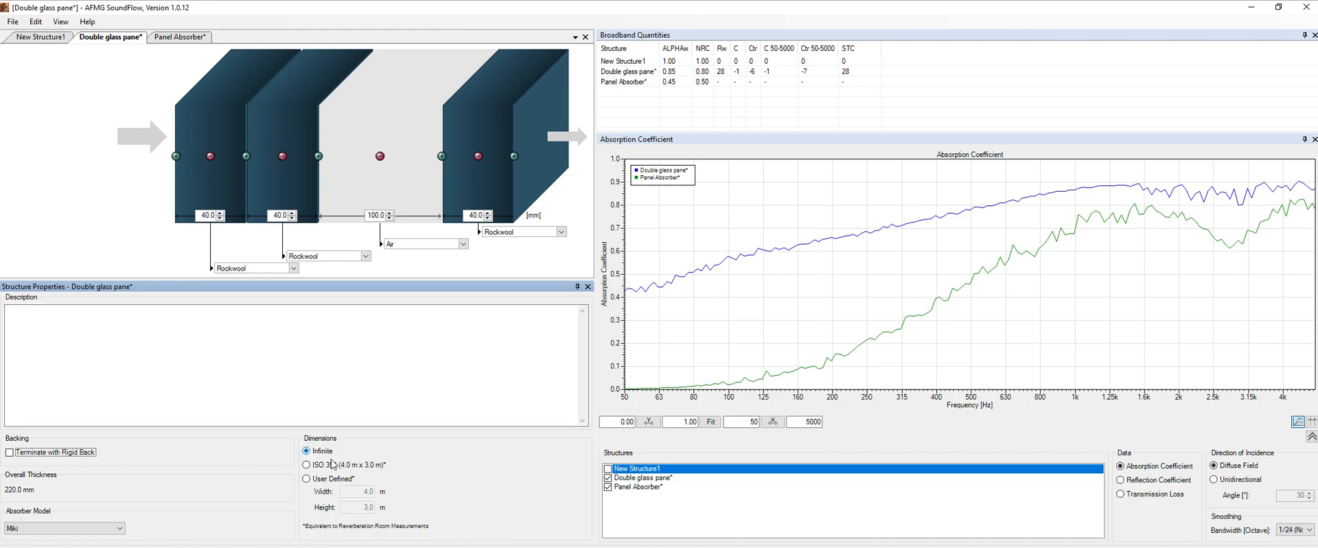
Compare user-defined and ISO 354 dimensions, ending on ISO 354 (4.0 m × 3.0 m).
click(306, 464)
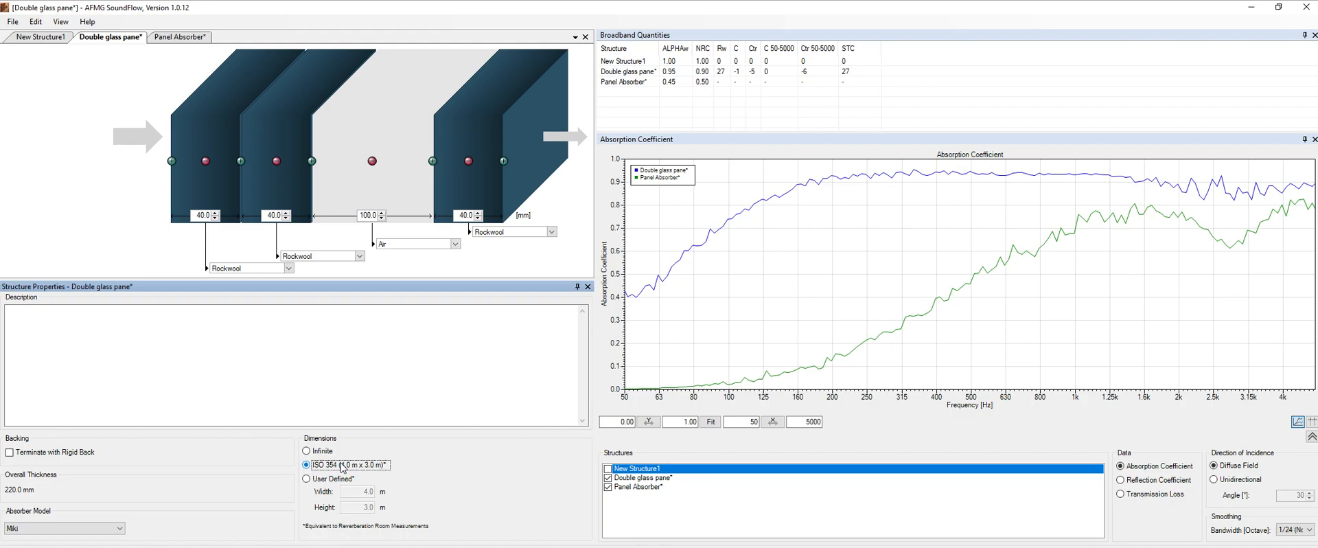
click(306, 477)
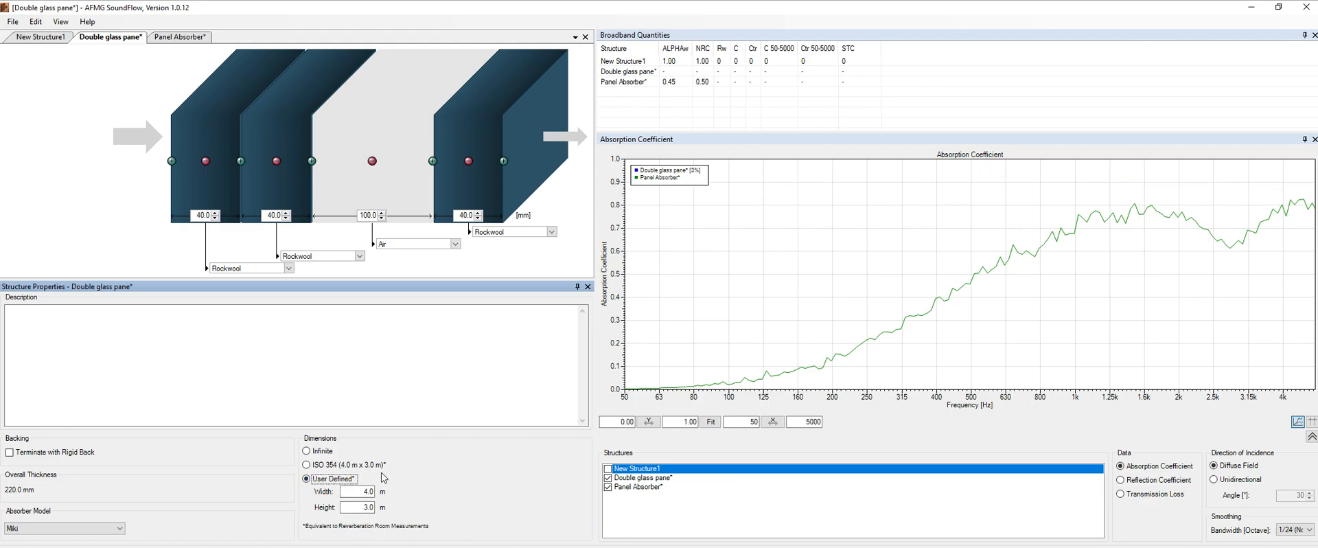
click(307, 465)
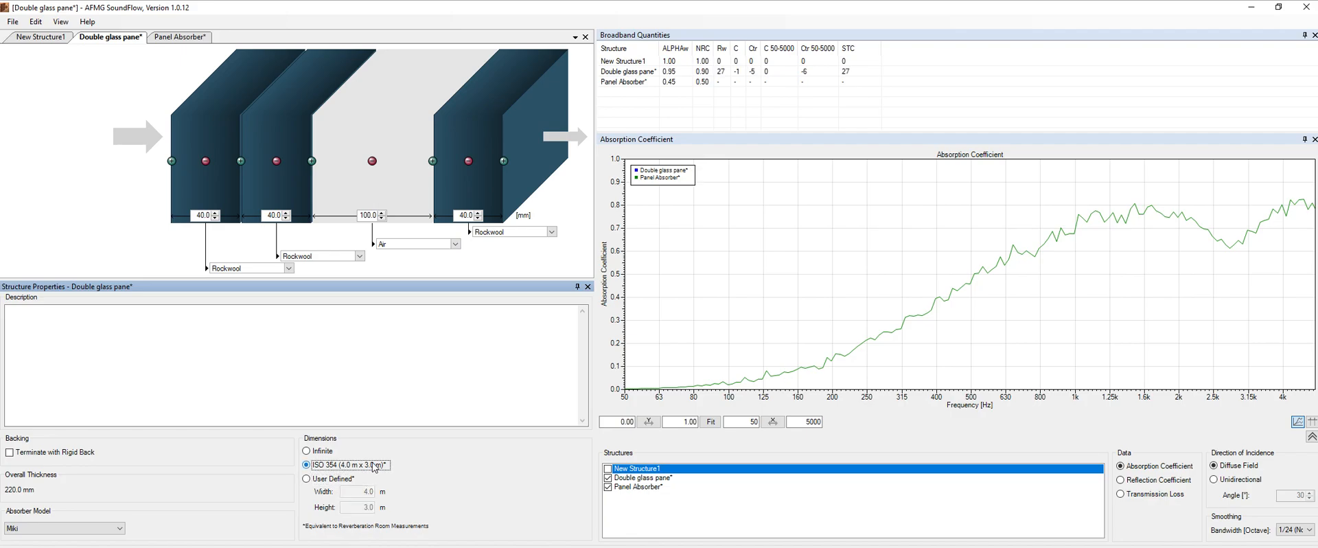
click(607, 478)
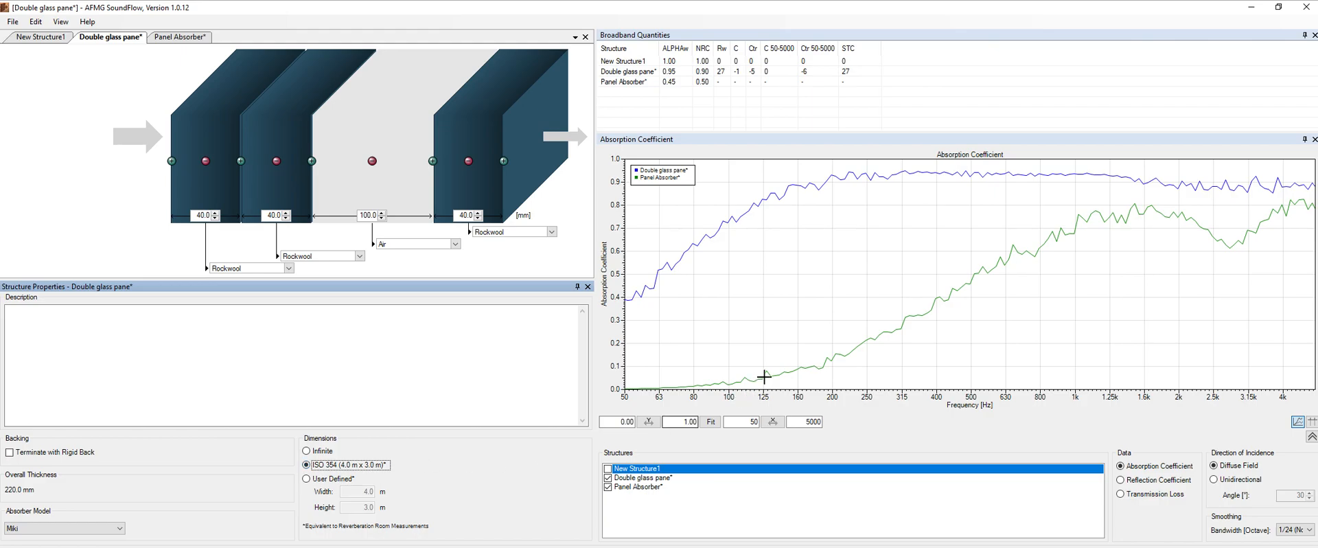
mouse_move(773, 363)
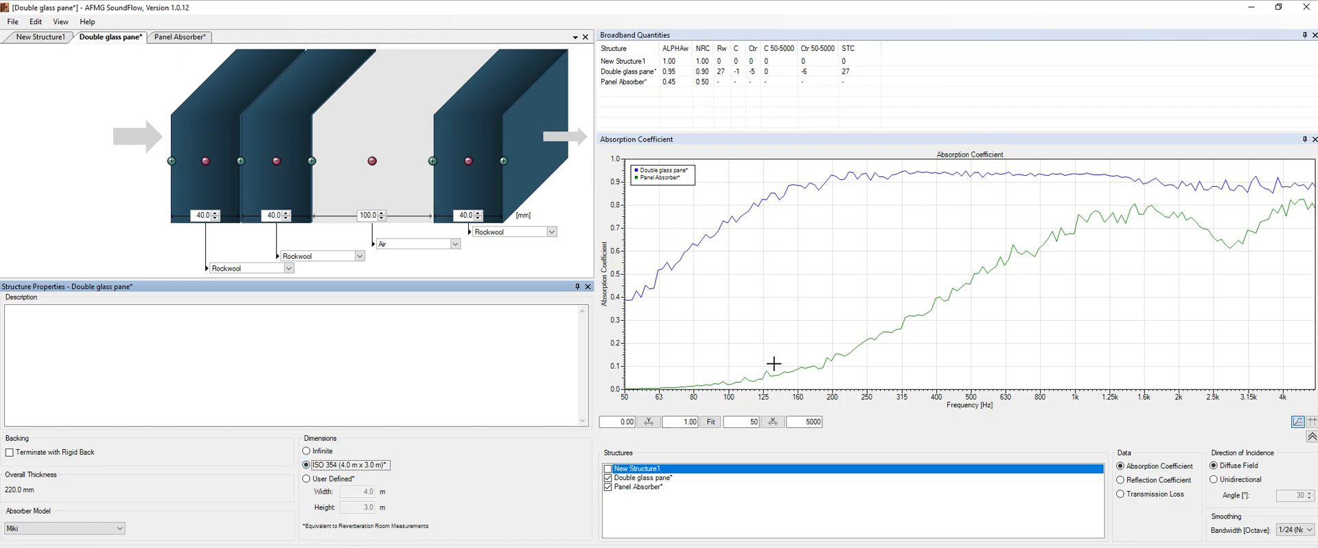